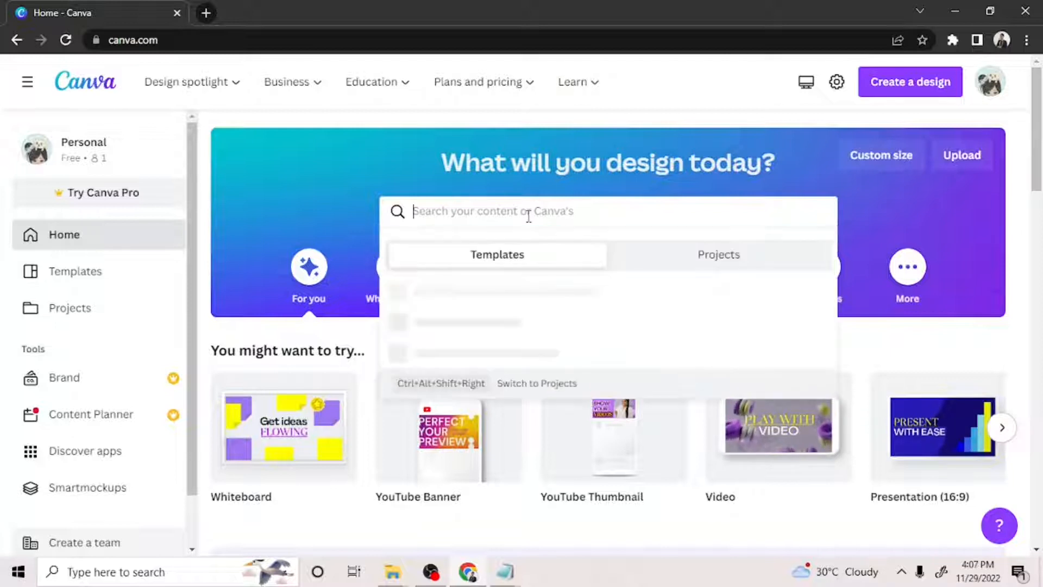
# Step: Search the home page for 'youtube banner' templates and browse the 2,795 results
pyautogui.write('youtube banner')
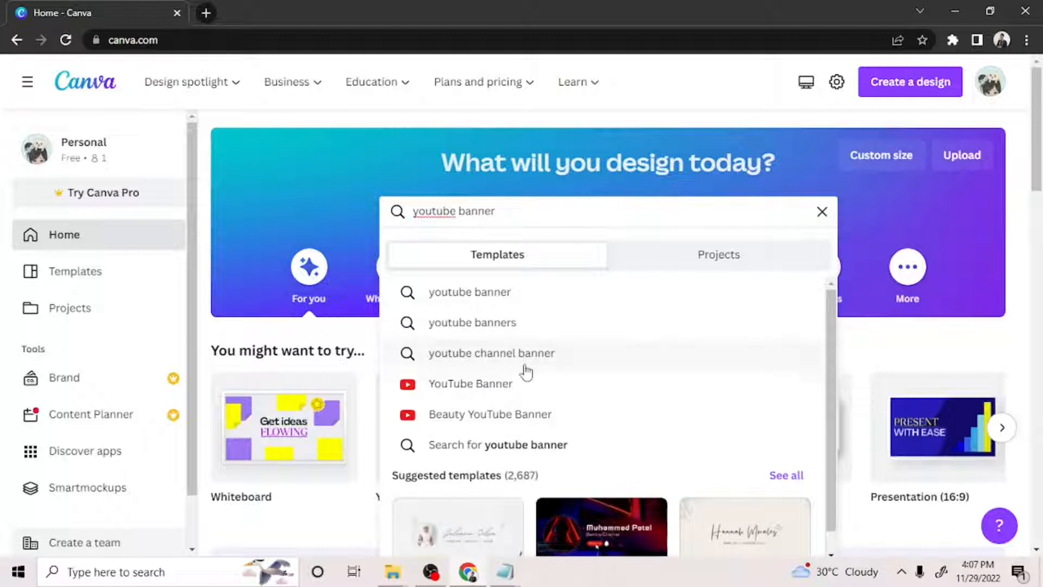
pyautogui.click(469, 384)
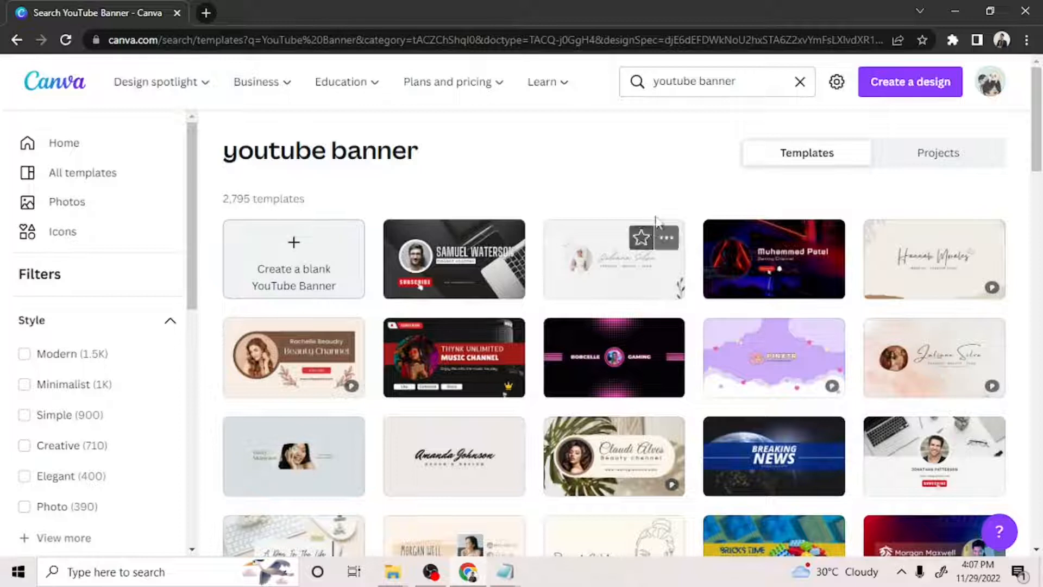
pyautogui.scroll(-3)
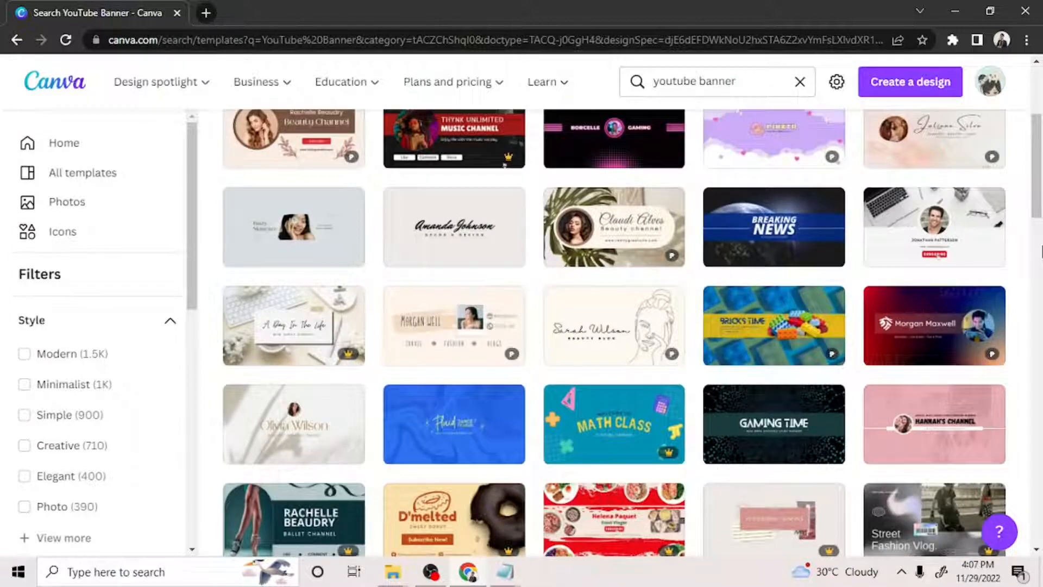
pyautogui.scroll(-3)
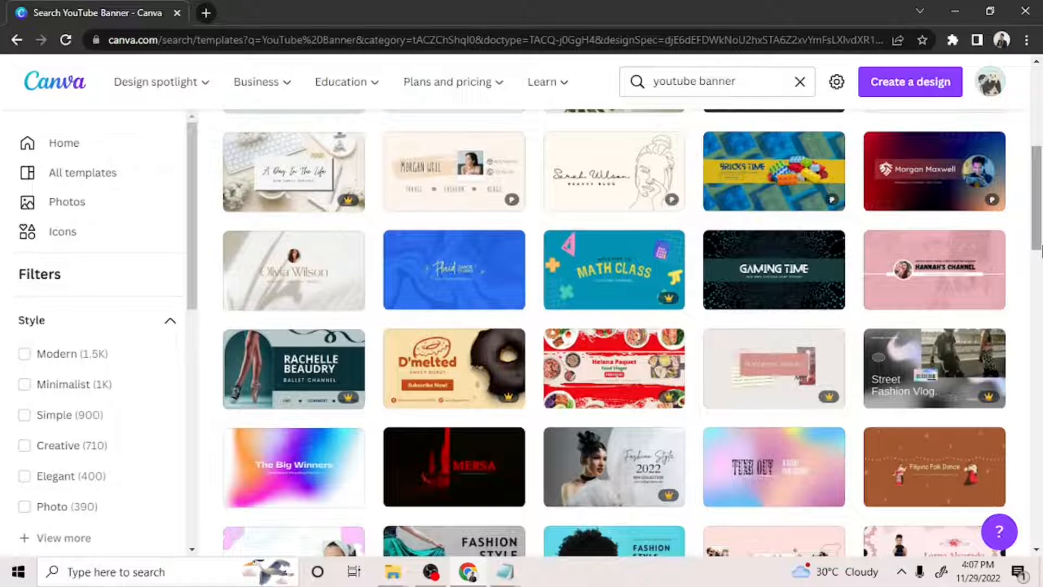
pyautogui.scroll(-3)
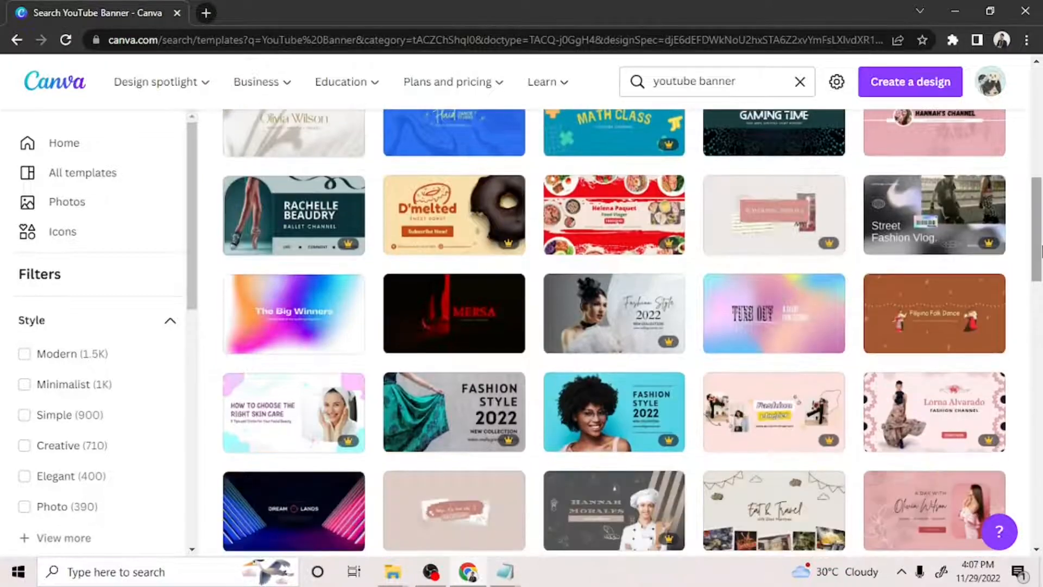
pyautogui.scroll(-3)
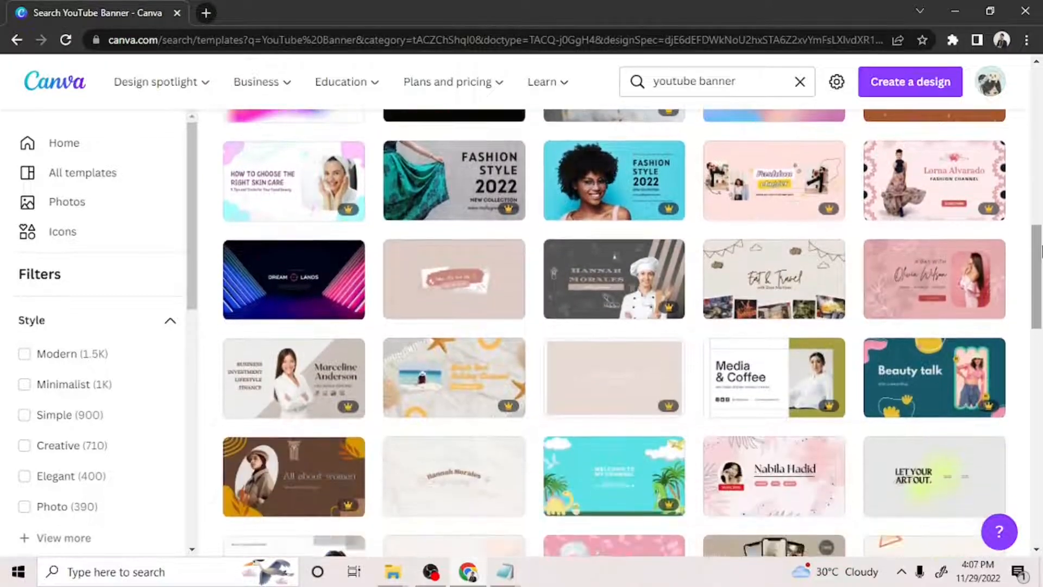
pyautogui.scroll(-3)
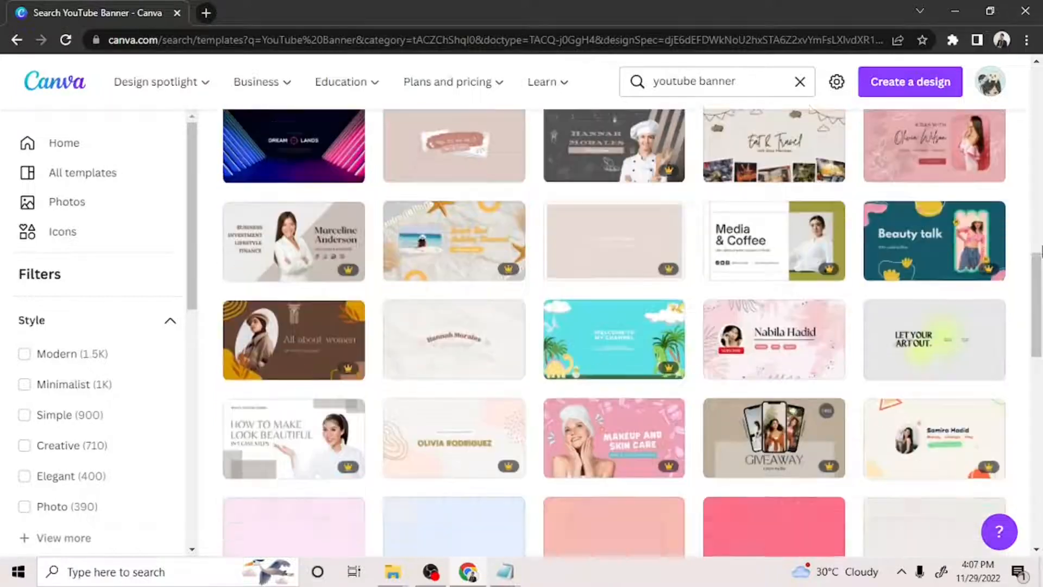
pyautogui.scroll(-3)
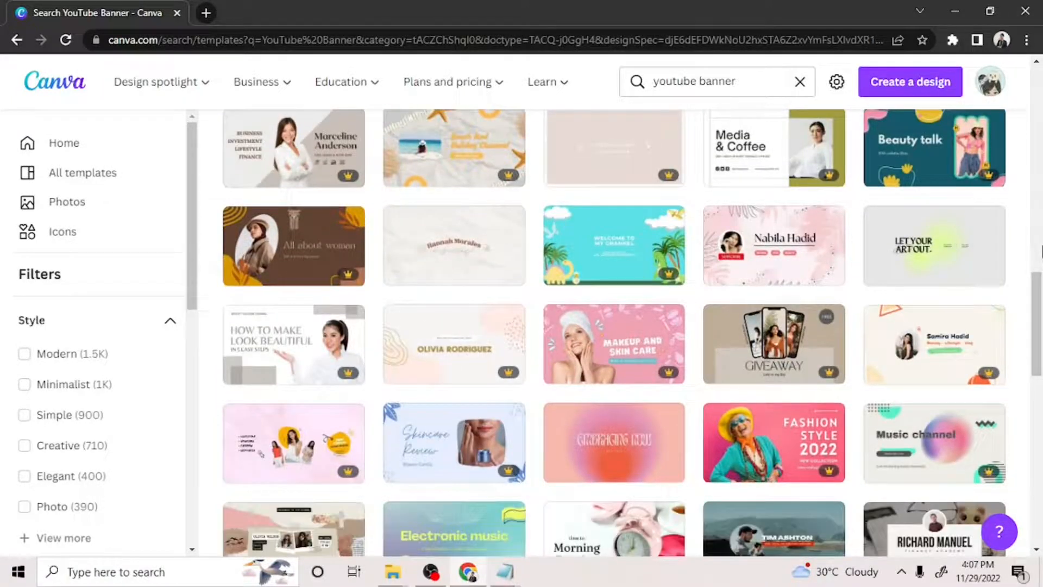
pyautogui.scroll(-3)
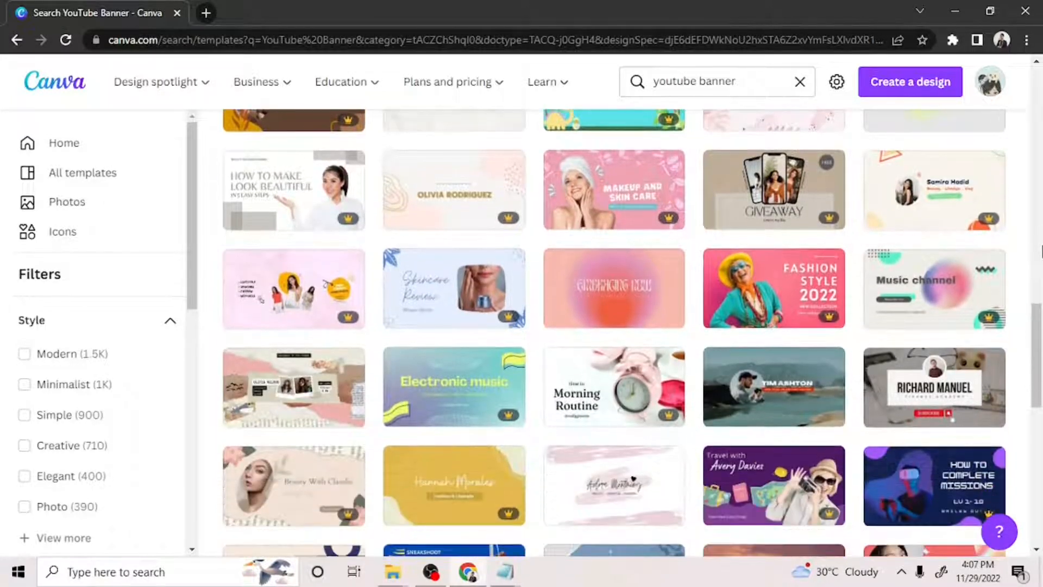
pyautogui.scroll(-3)
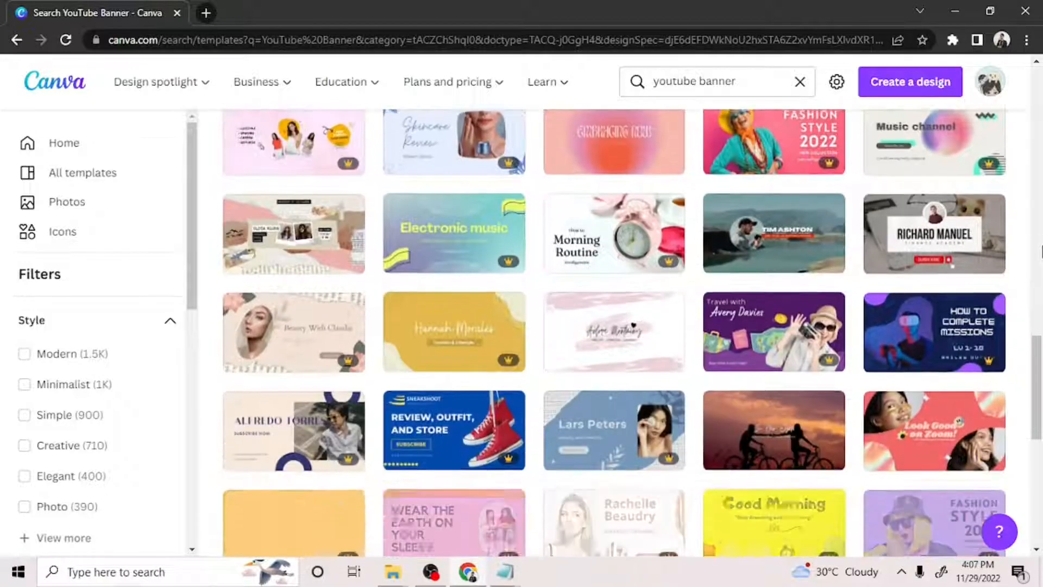
pyautogui.scroll(-3)
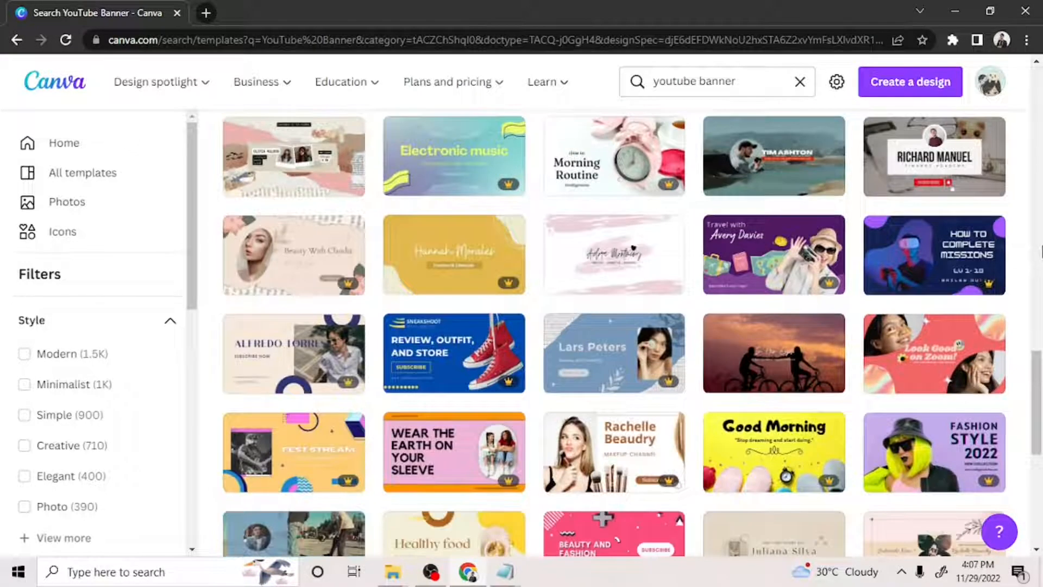
pyautogui.scroll(3)
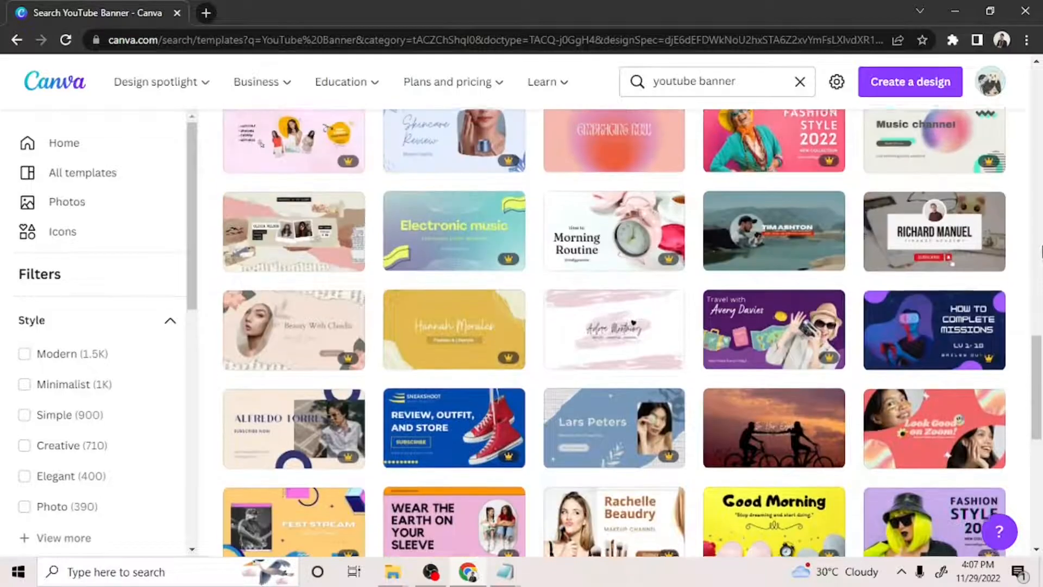
pyautogui.scroll(-3)
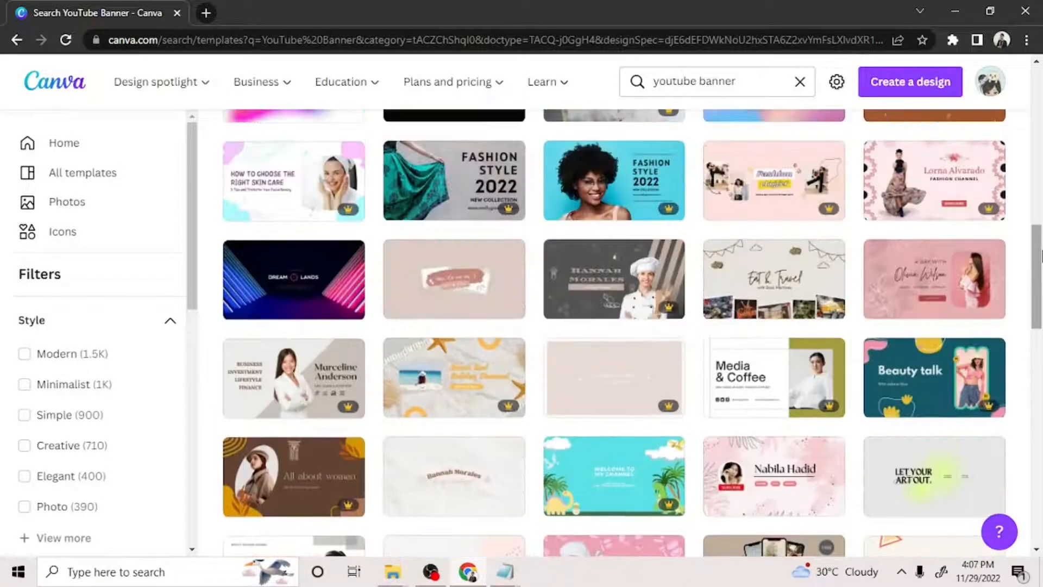
pyautogui.scroll(-3)
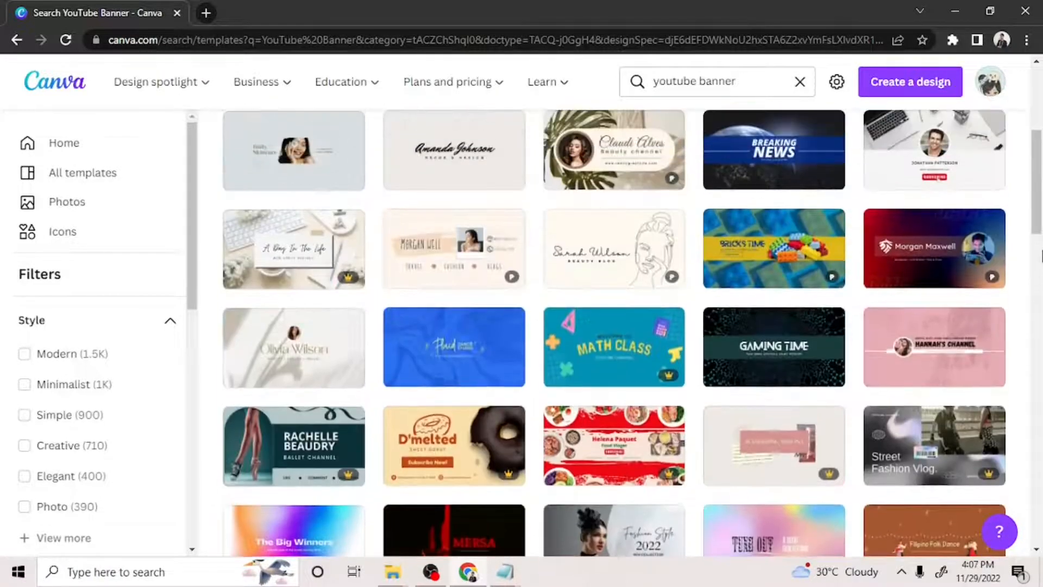
pyautogui.scroll(3)
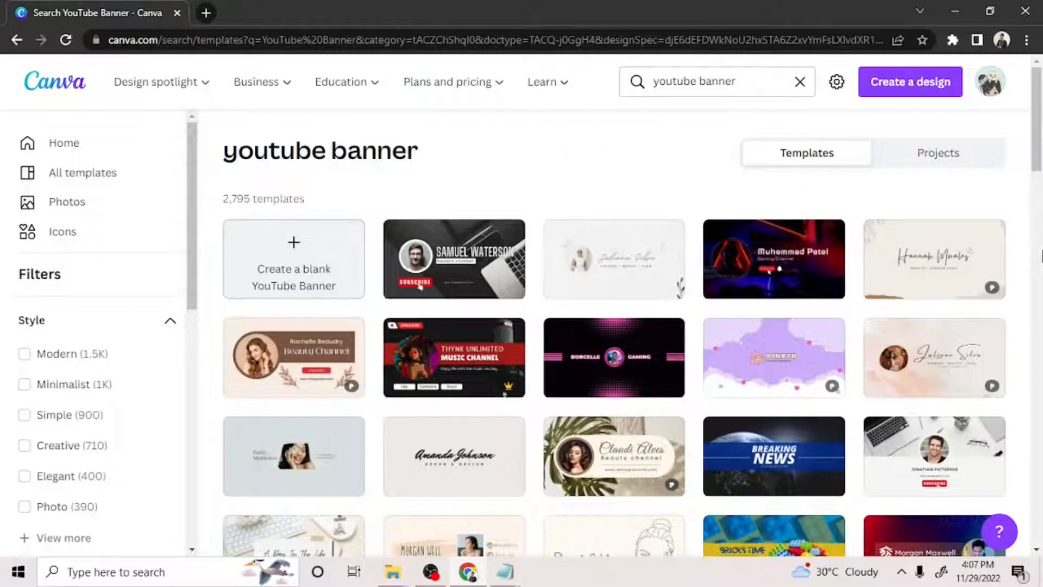
pyautogui.moveTo(291, 280)
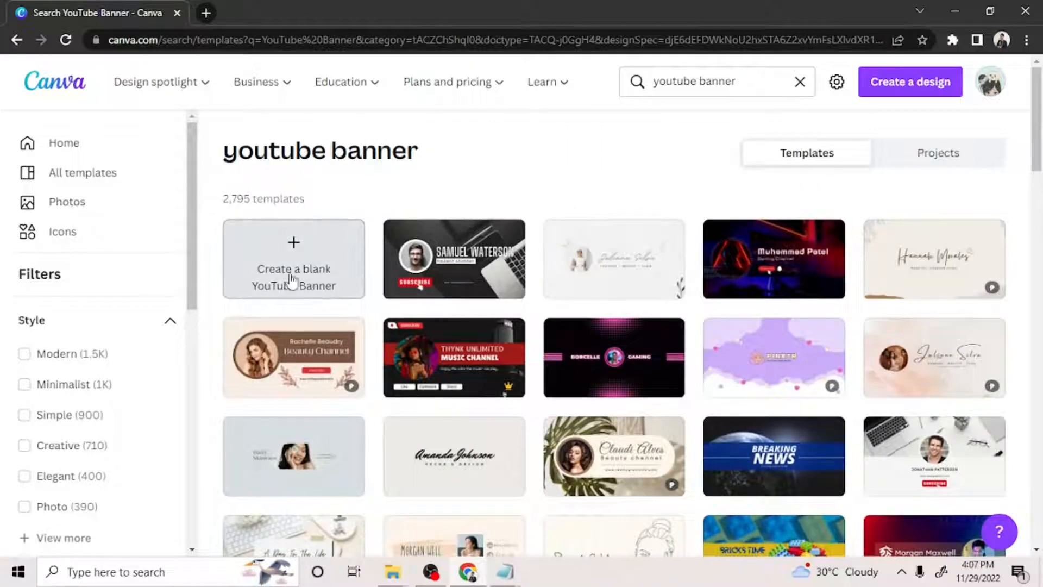
pyautogui.moveTo(293, 259)
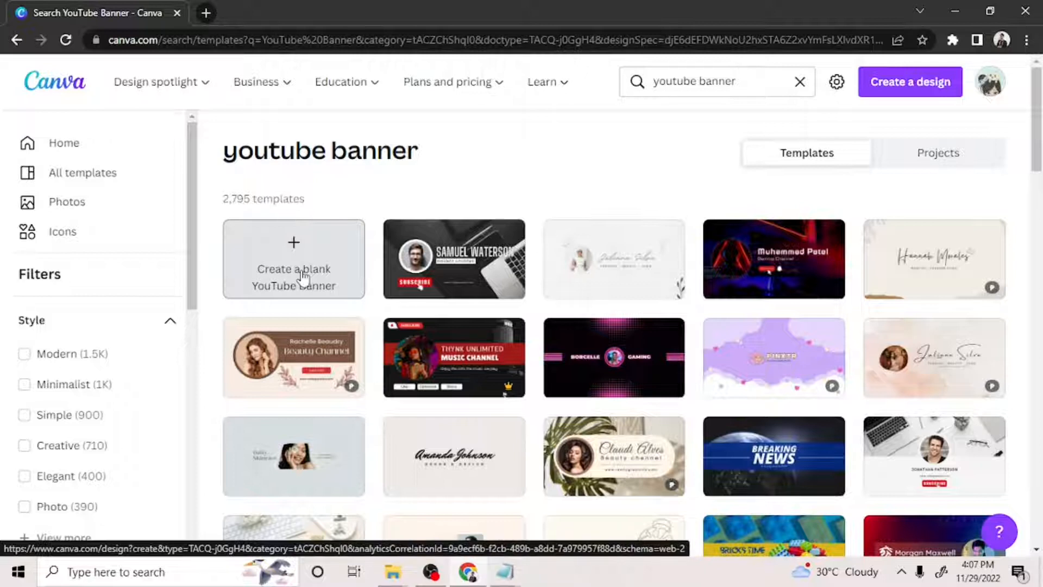
# Step: Create a blank YouTube Banner and skim the editor's banner templates
pyautogui.click(293, 259)
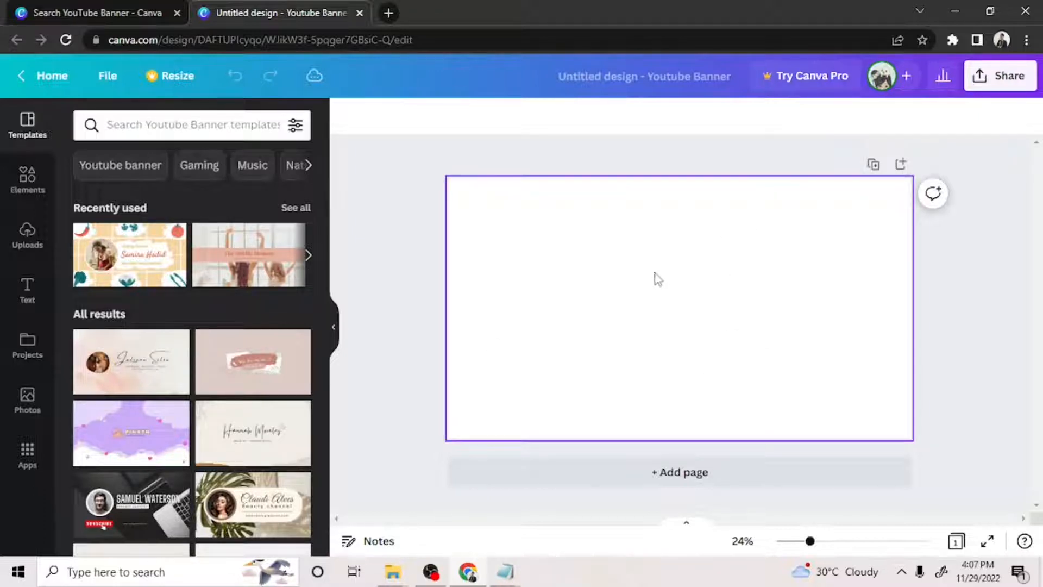
pyautogui.moveTo(740, 308)
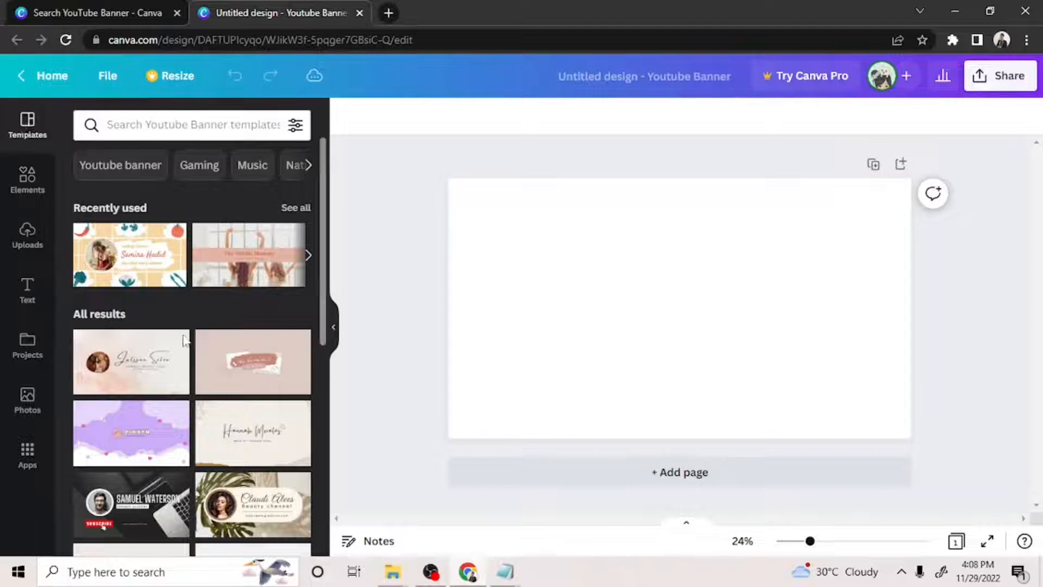
pyautogui.scroll(-3)
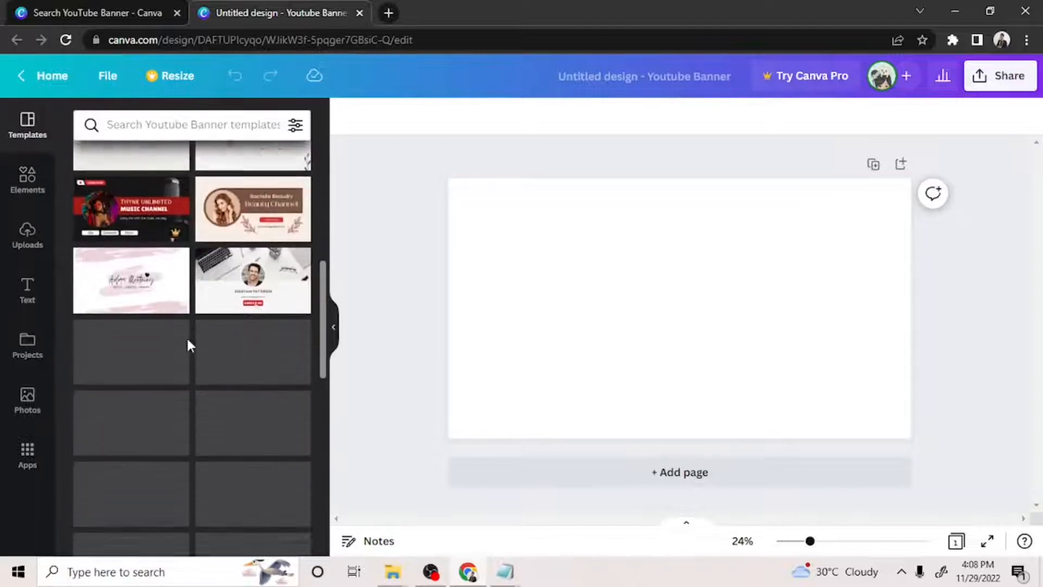
pyautogui.scroll(-3)
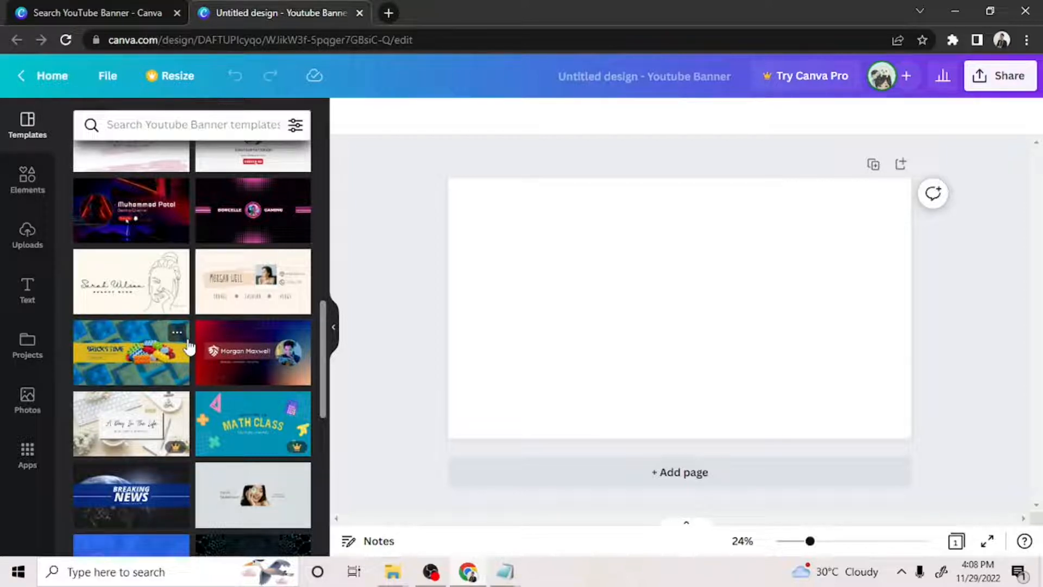
pyautogui.moveTo(160, 323)
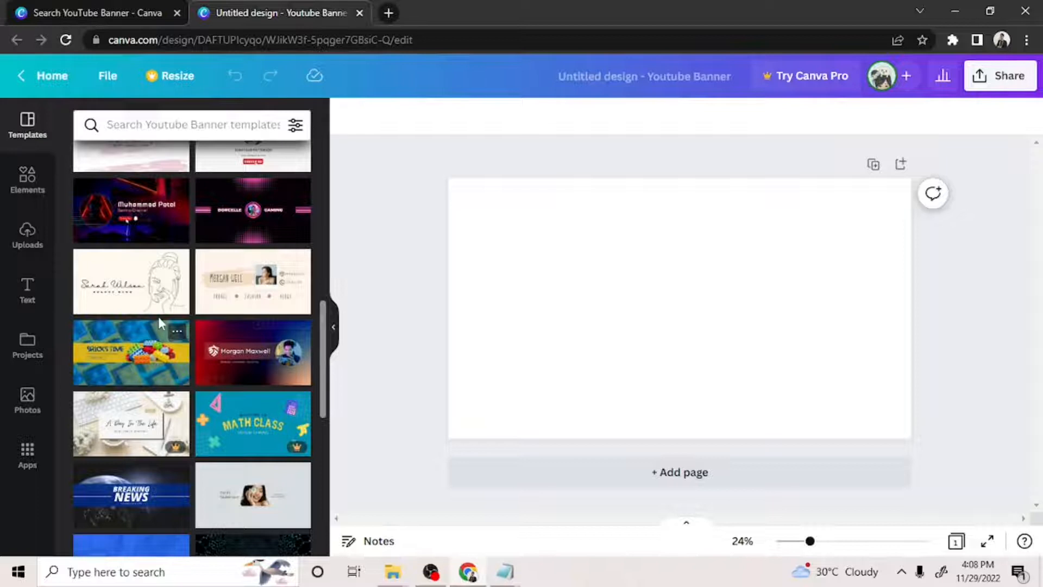
# Step: Search Elements for 'foods' photos and add the wooden table salad photo to the banner
pyautogui.click(27, 180)
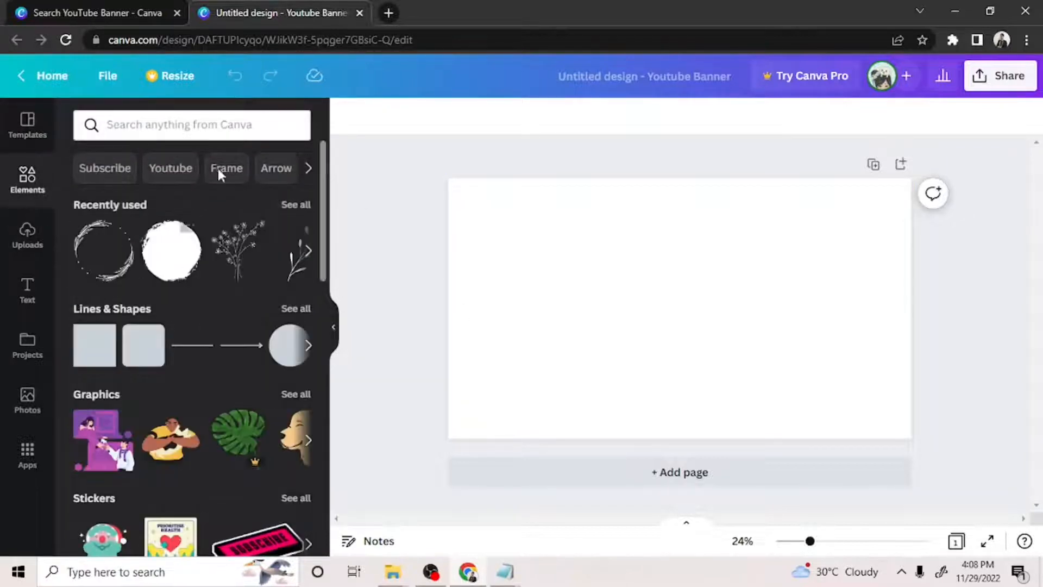
pyautogui.write('f')
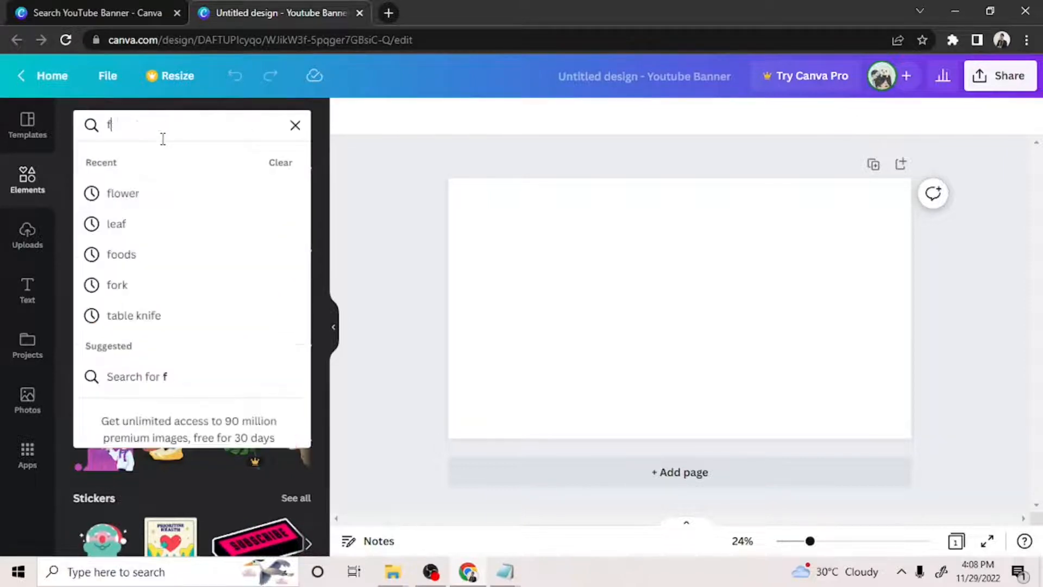
pyautogui.click(121, 254)
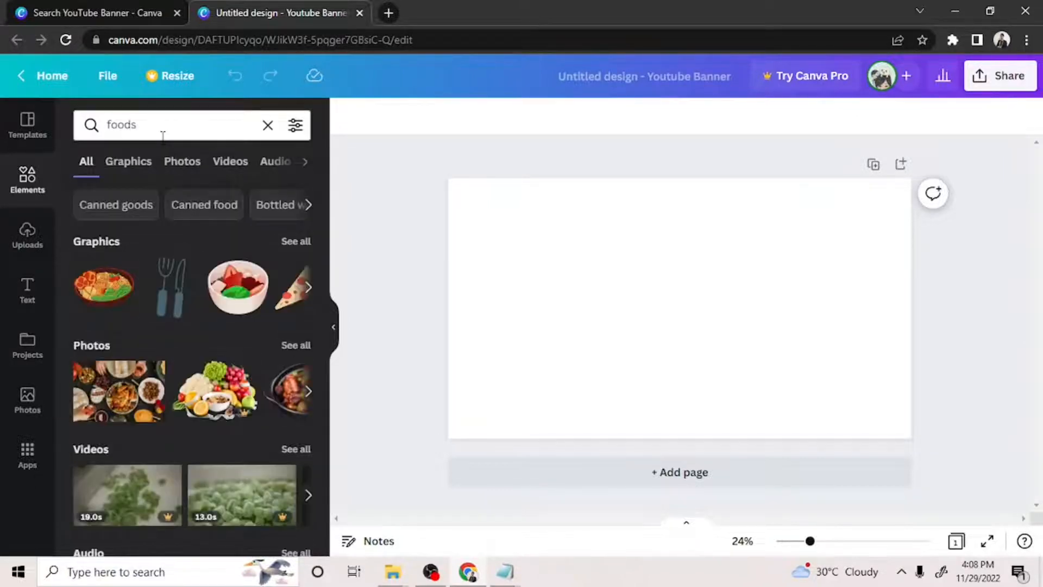
pyautogui.click(182, 161)
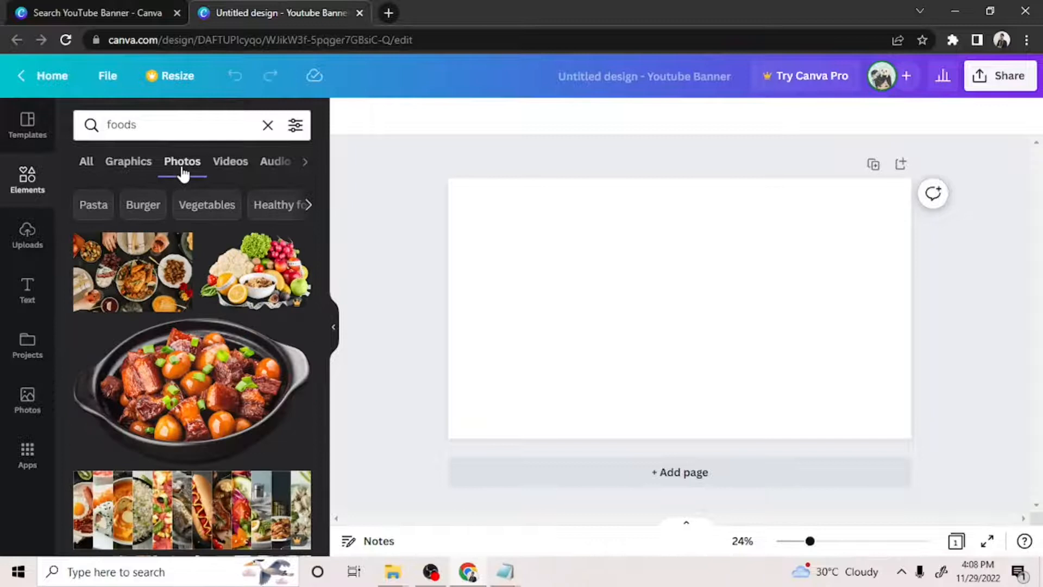
pyautogui.scroll(-3)
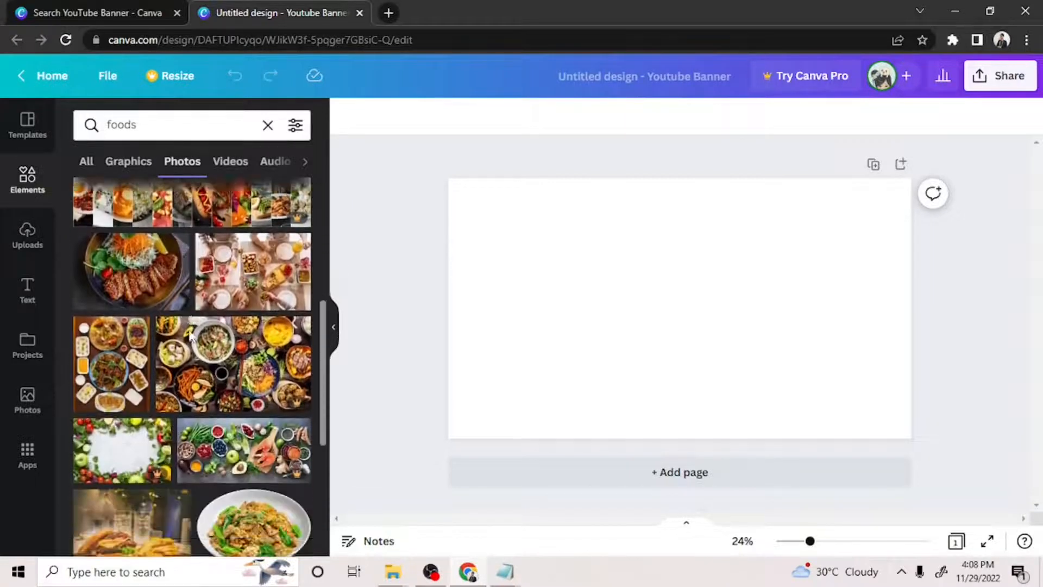
pyautogui.scroll(-3)
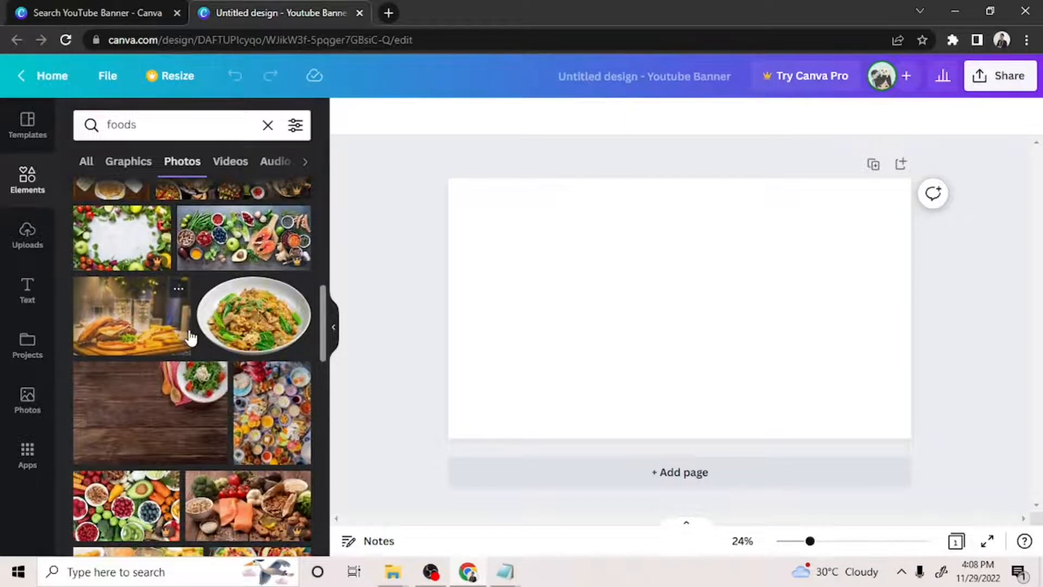
pyautogui.click(147, 412)
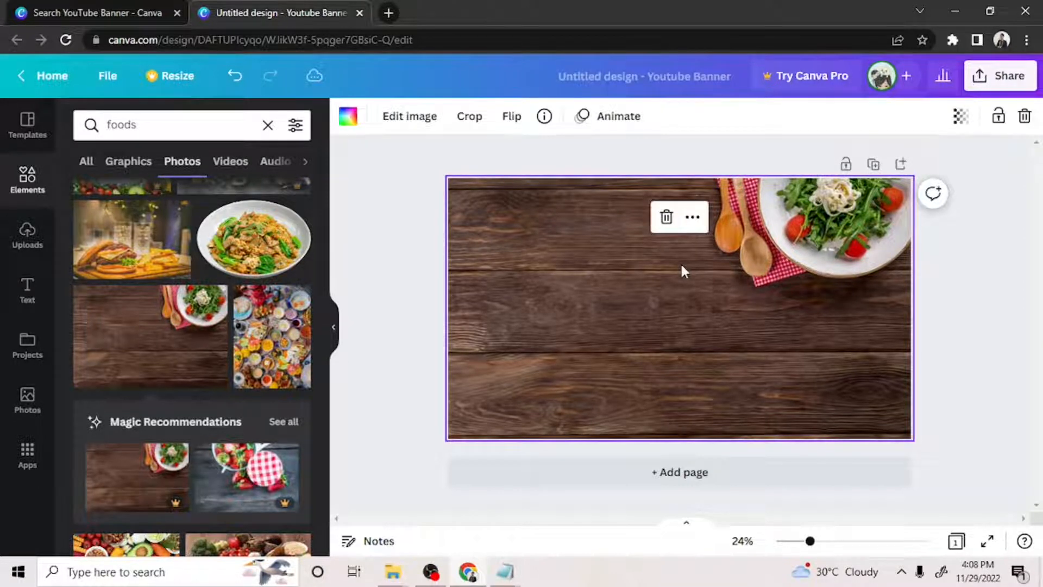
# Step: Set the banner page background to a custom pale cream colour
pyautogui.click(665, 217)
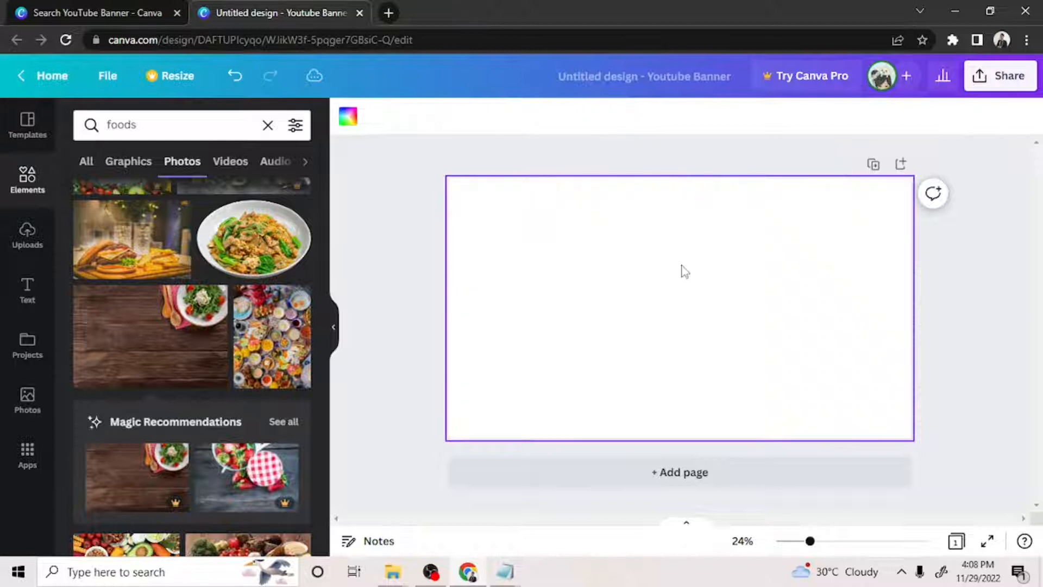
pyautogui.moveTo(348, 118)
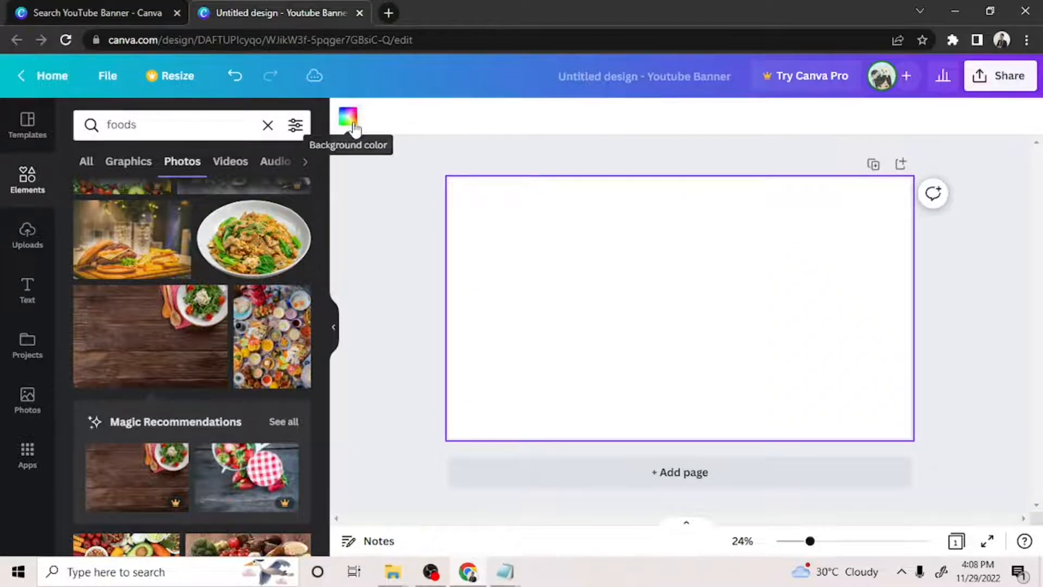
pyautogui.click(347, 118)
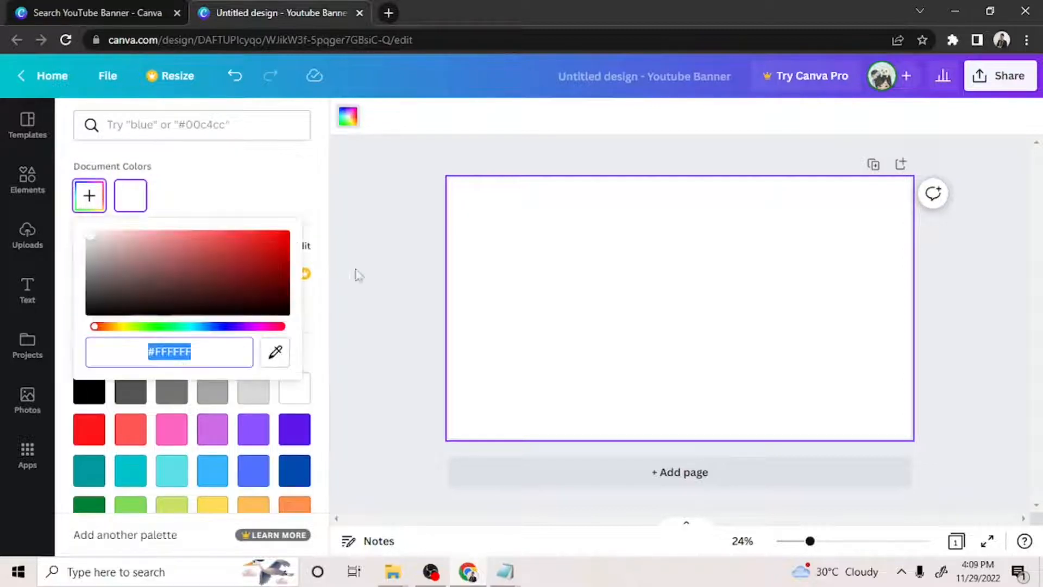
pyautogui.click(172, 238)
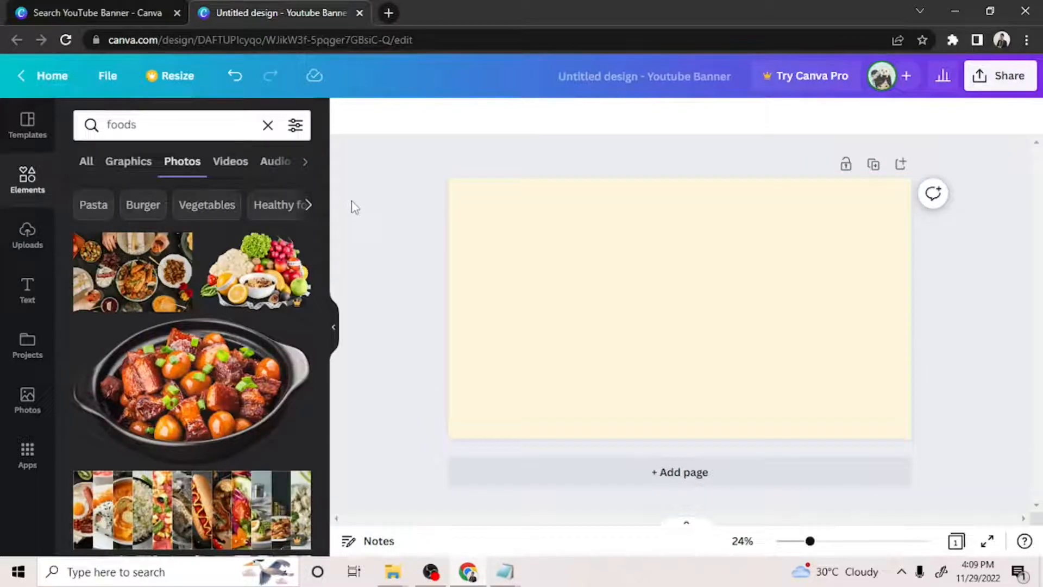
# Step: Reuse the 'foods' element search filtered to Graphics for sketched food illustrations
pyautogui.click(268, 125)
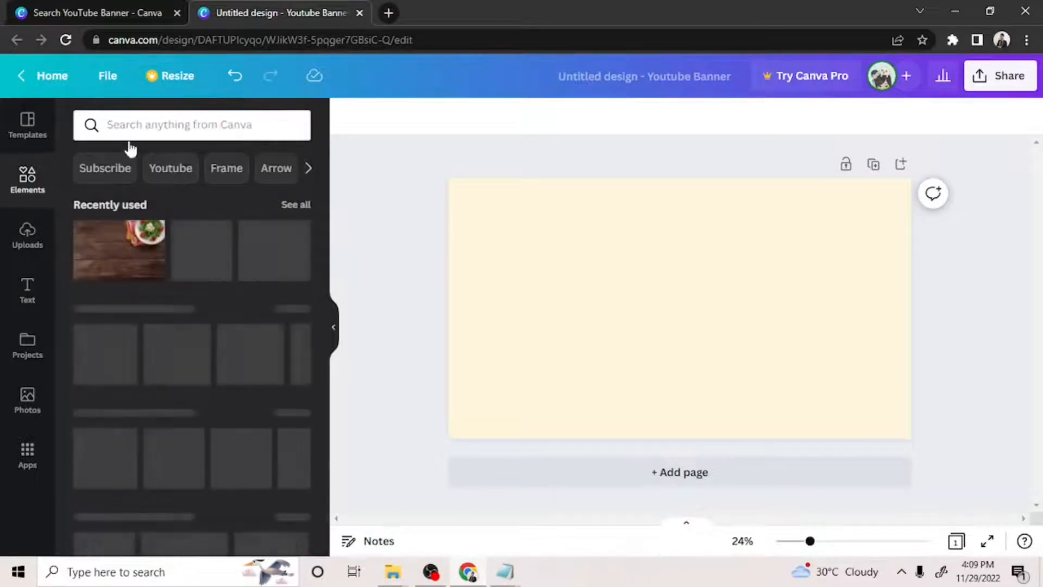
pyautogui.click(192, 125)
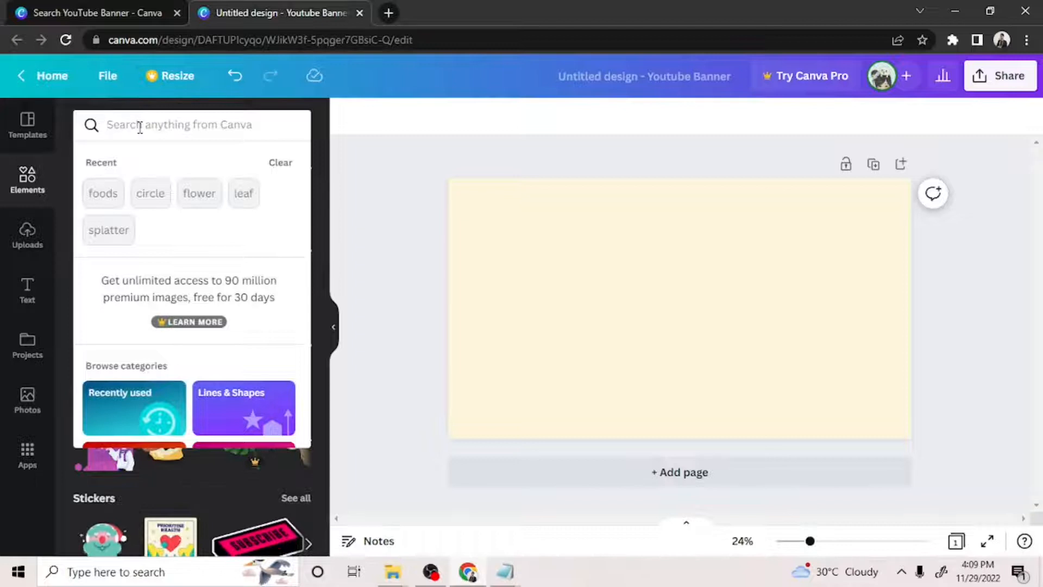
pyautogui.click(103, 193)
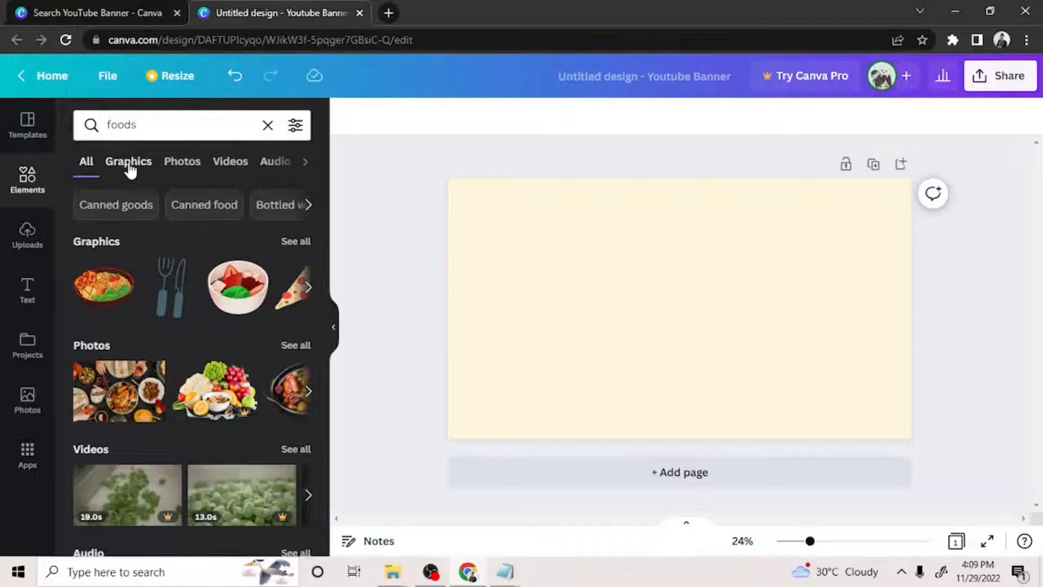
pyautogui.click(128, 160)
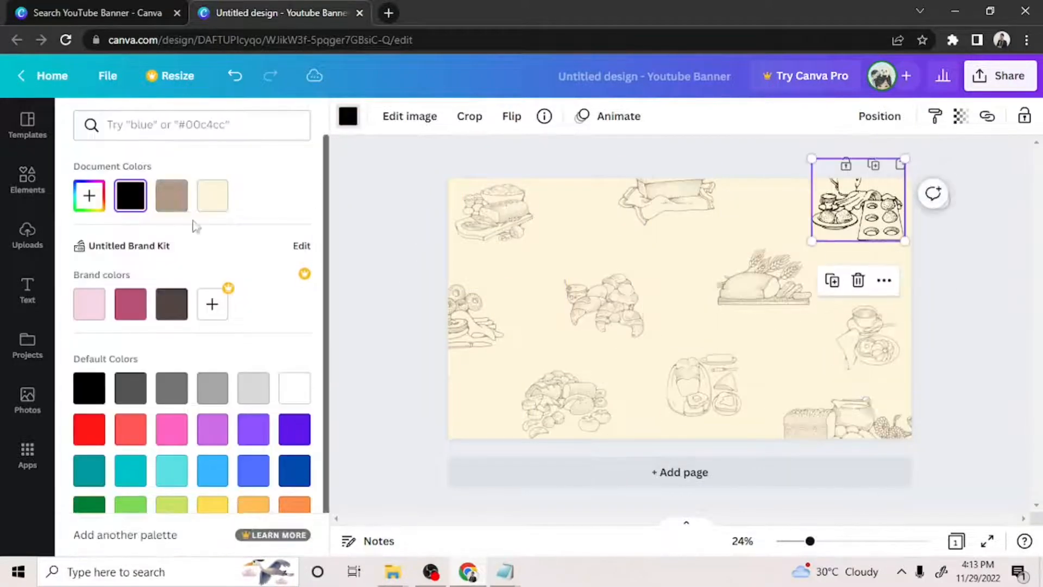
# Step: Search 'leaf' and 'flower' graphics, add lightened leaf sprigs, flowers and a dark centre circle
pyautogui.write('leaf')
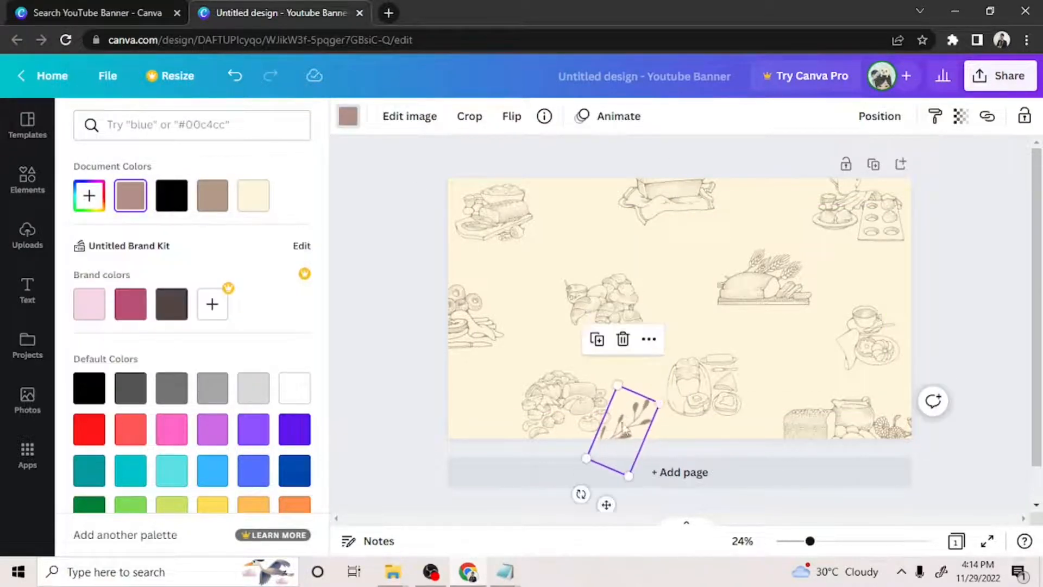
pyautogui.click(130, 196)
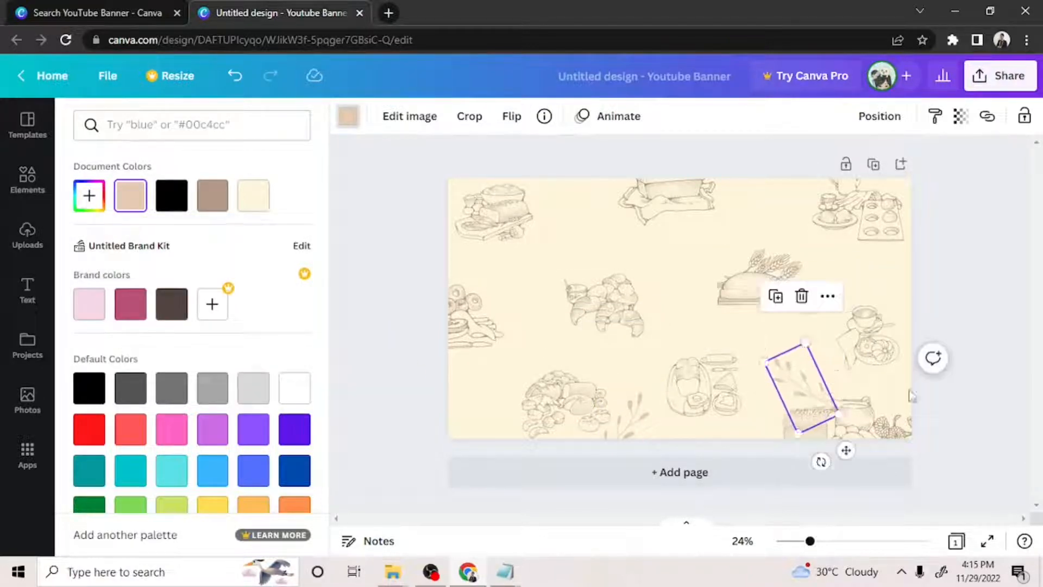
pyautogui.write('leaf')
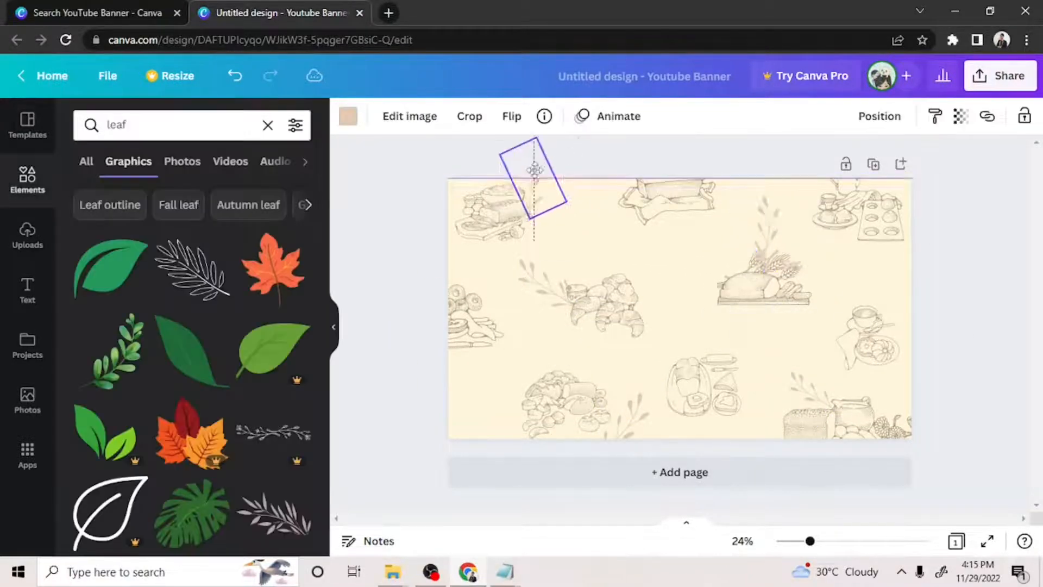
pyautogui.write('flower')
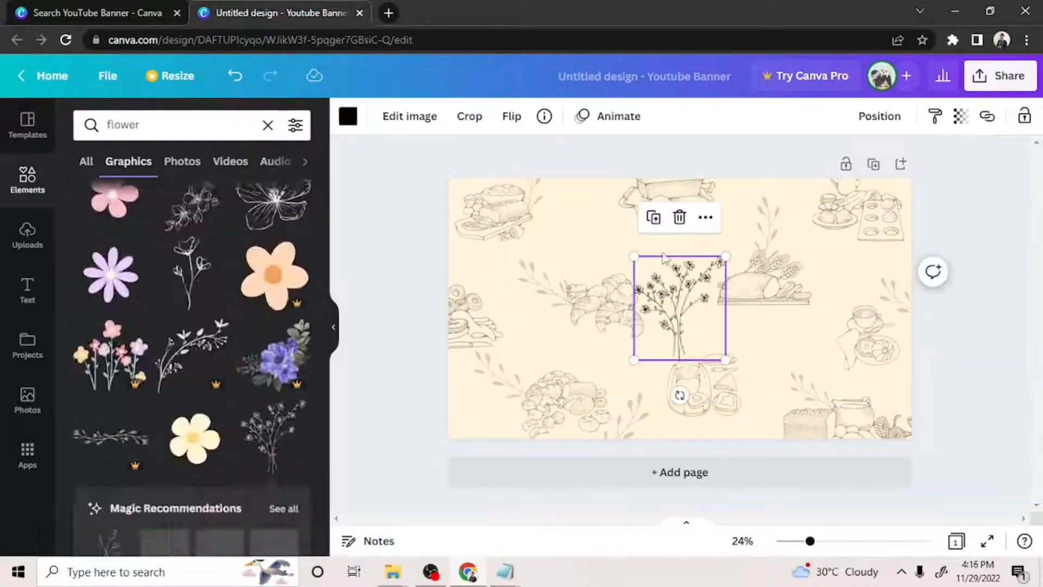
pyautogui.click(348, 116)
pyautogui.write('circle')
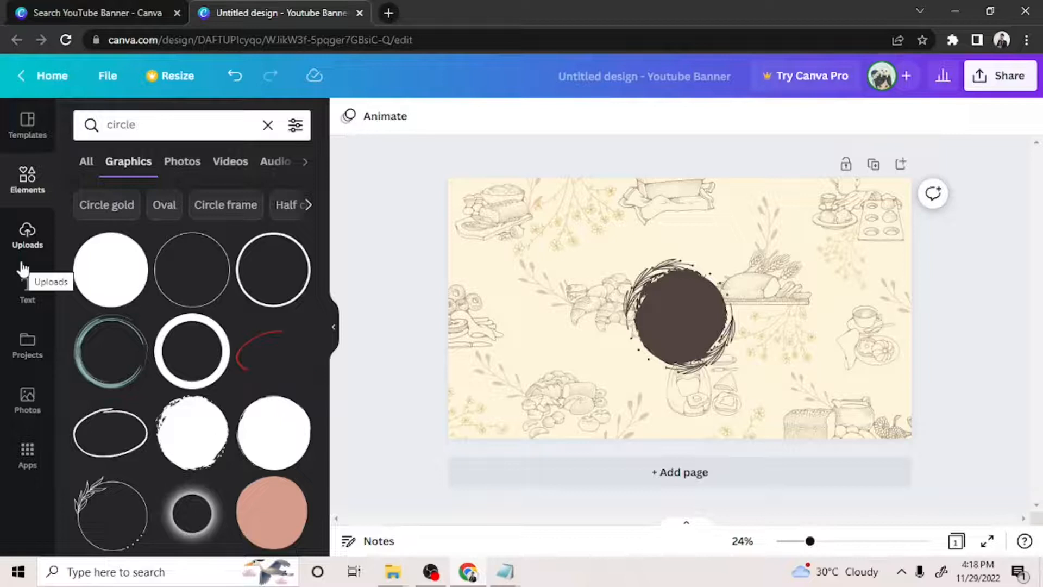
# Step: Insert an 'Add a heading' text box over the dark circle badge
pyautogui.click(27, 290)
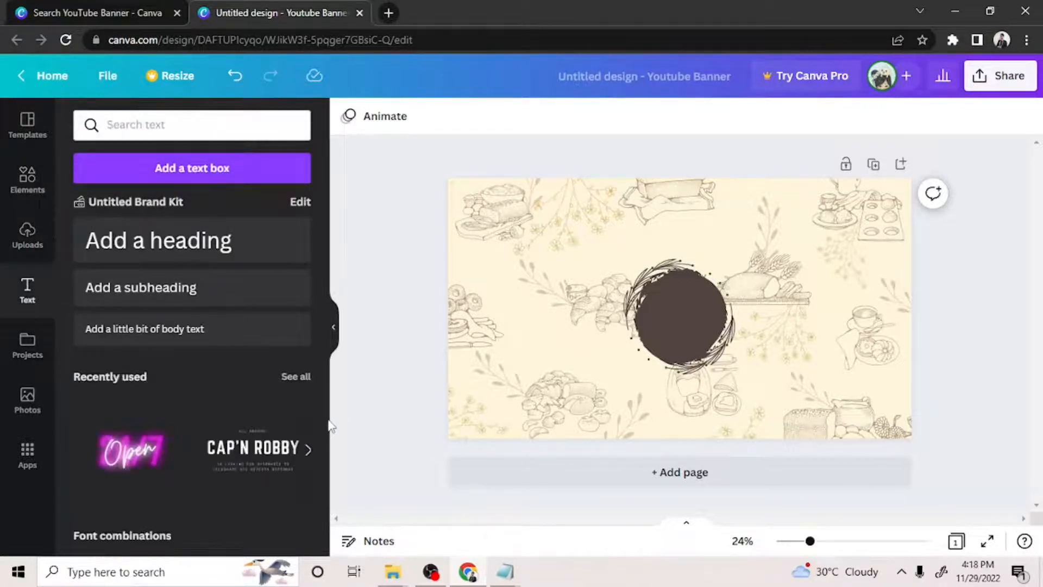
pyautogui.moveTo(140, 256)
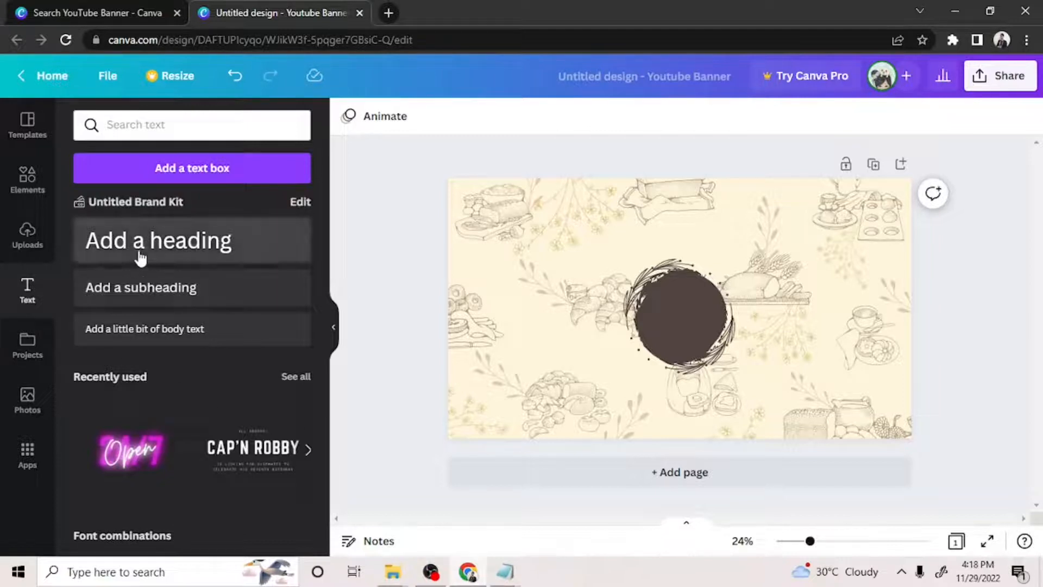
pyautogui.scroll(-3)
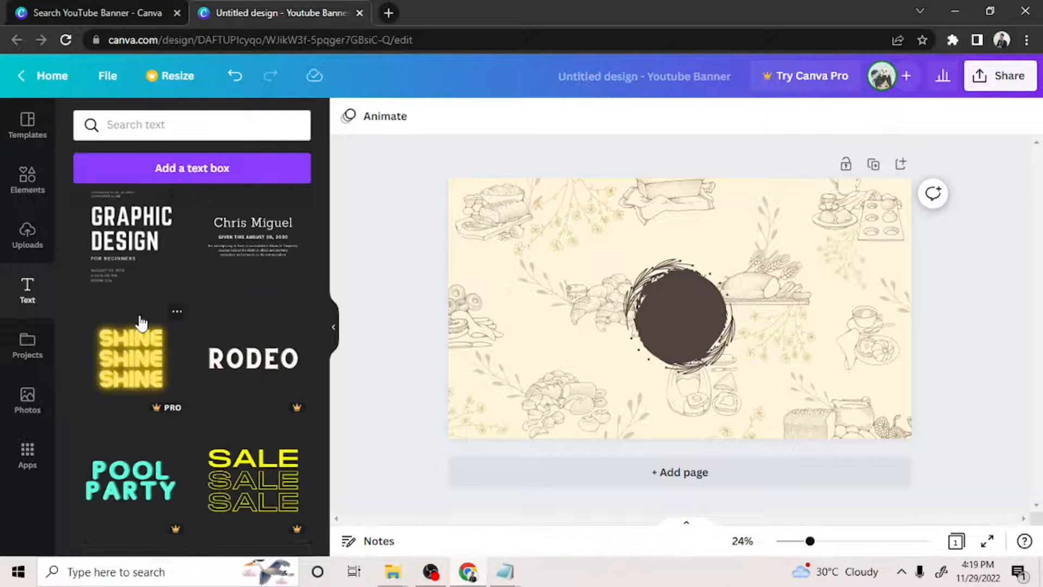
pyautogui.scroll(-3)
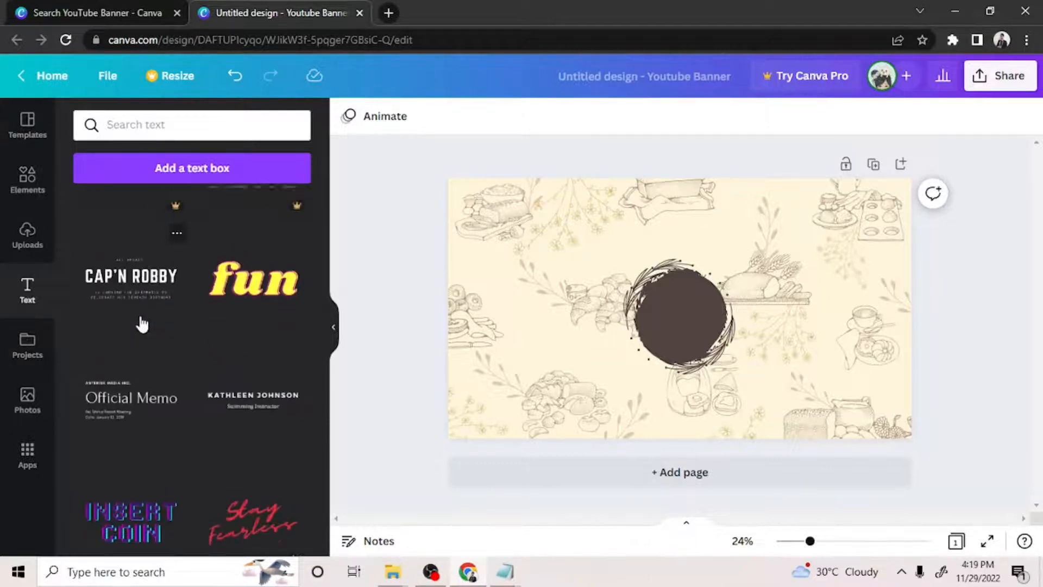
pyautogui.scroll(-3)
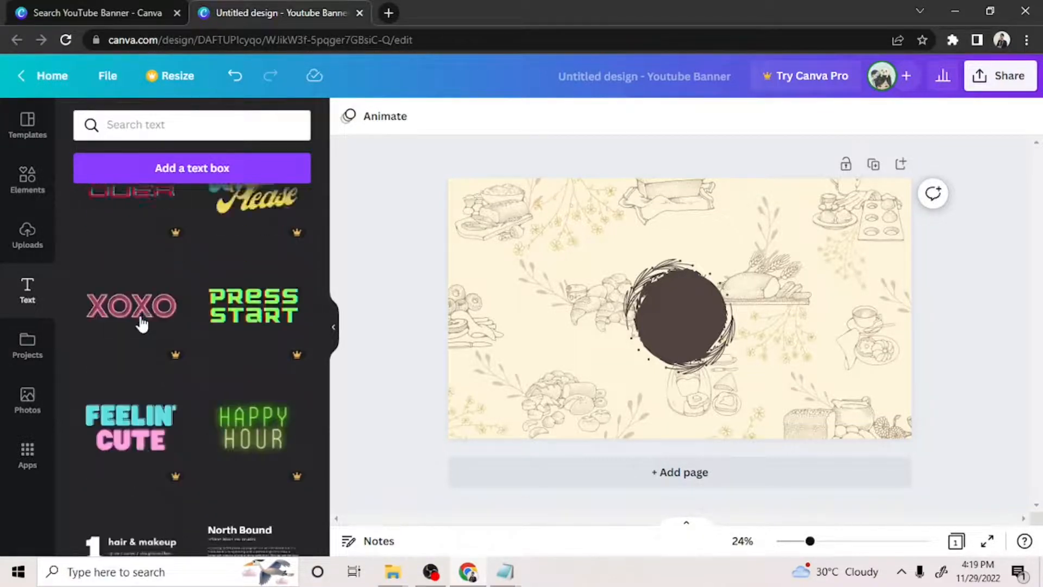
pyautogui.scroll(3)
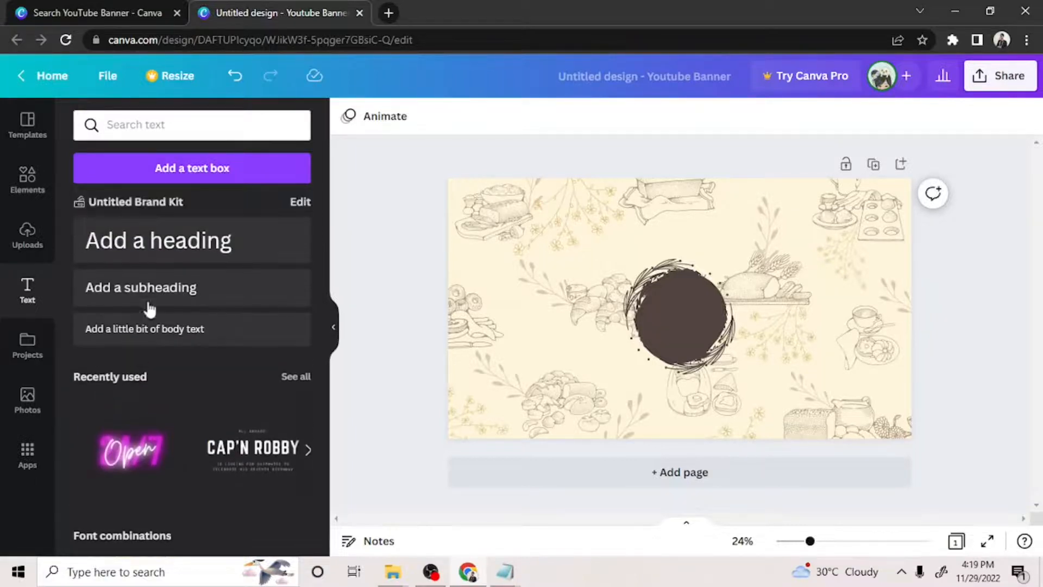
pyautogui.click(157, 240)
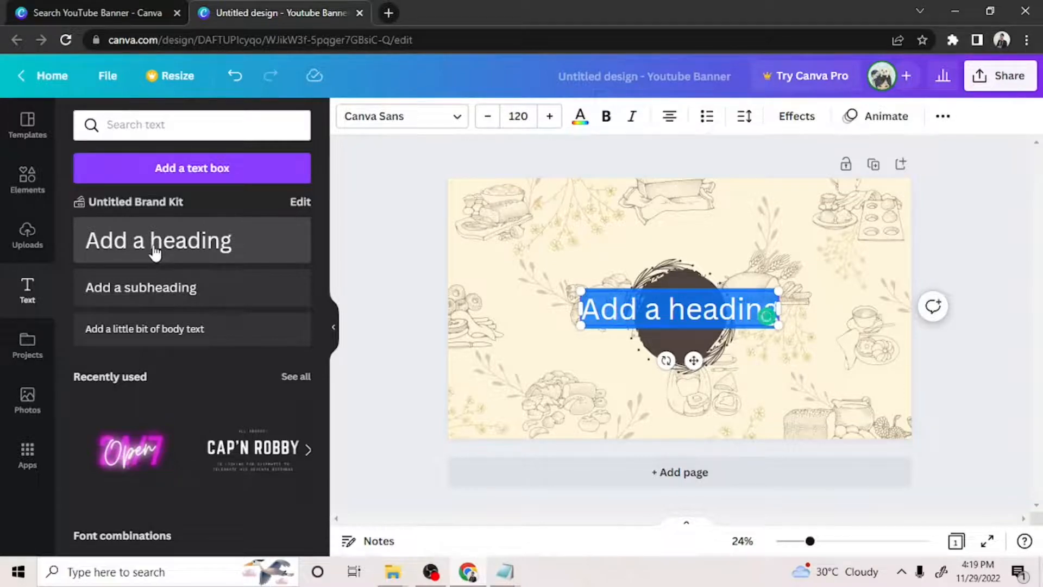
# Step: Make the heading read 'Foodies & Fun' in white Malibu script font fitted inside the circle
pyautogui.write('Foodies')
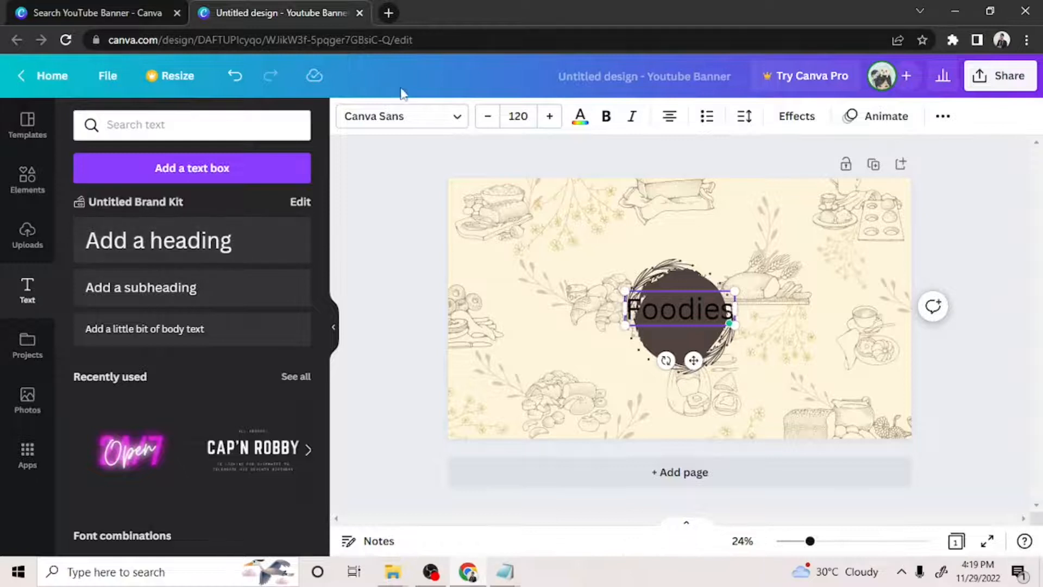
pyautogui.click(402, 116)
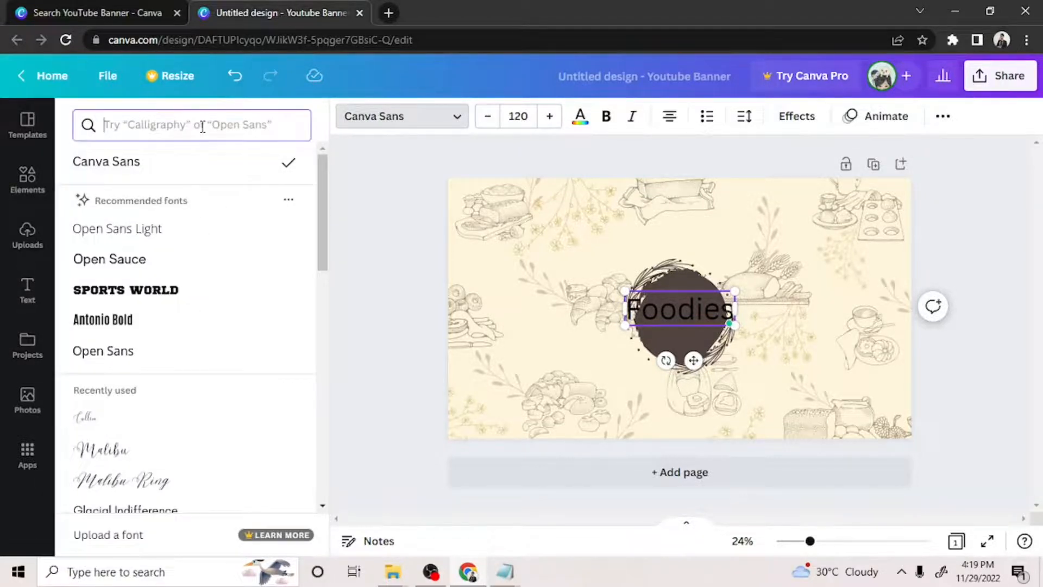
pyautogui.write('calligraphy')
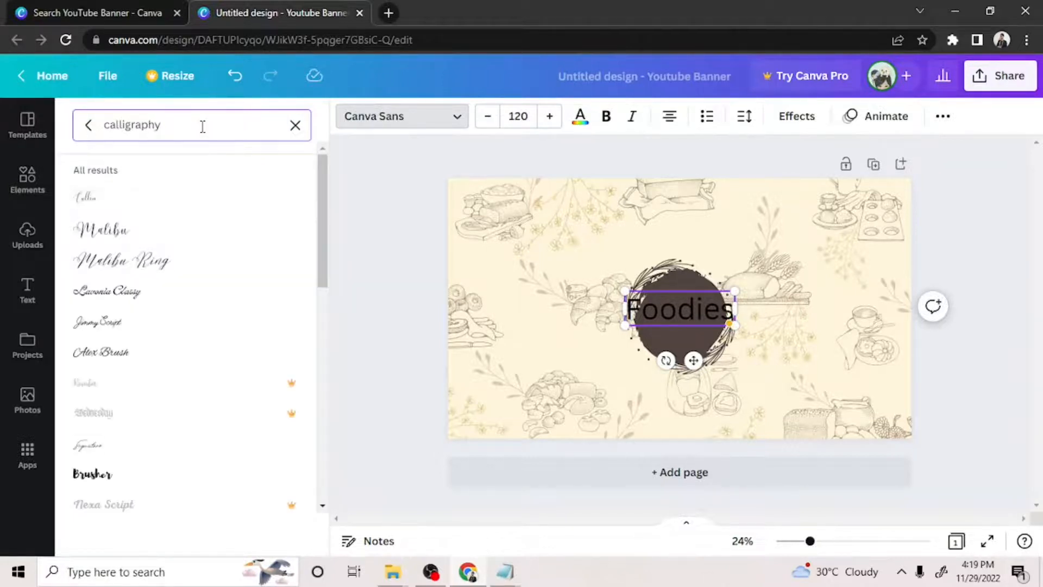
pyautogui.click(580, 116)
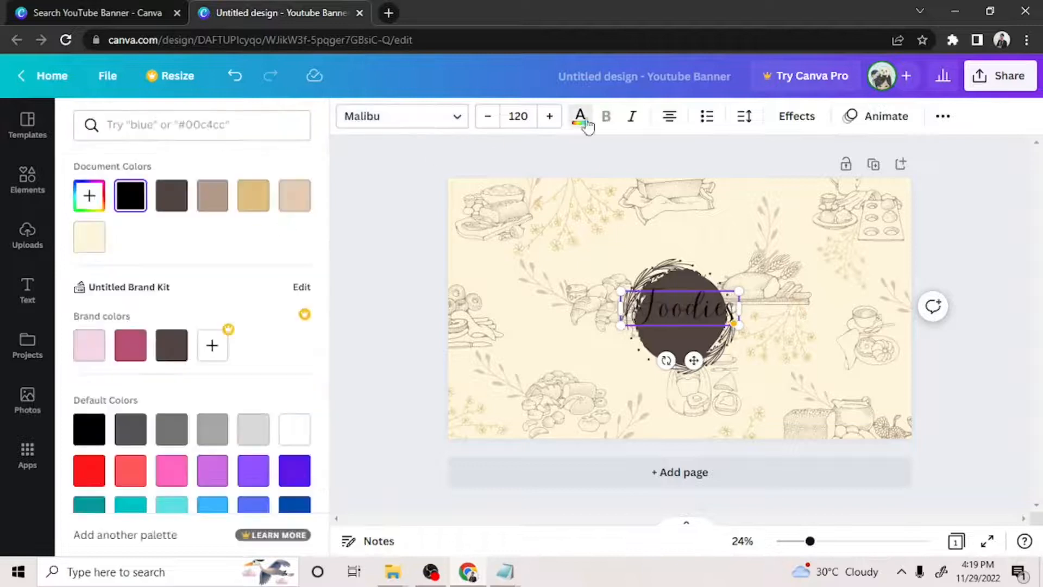
pyautogui.click(26, 290)
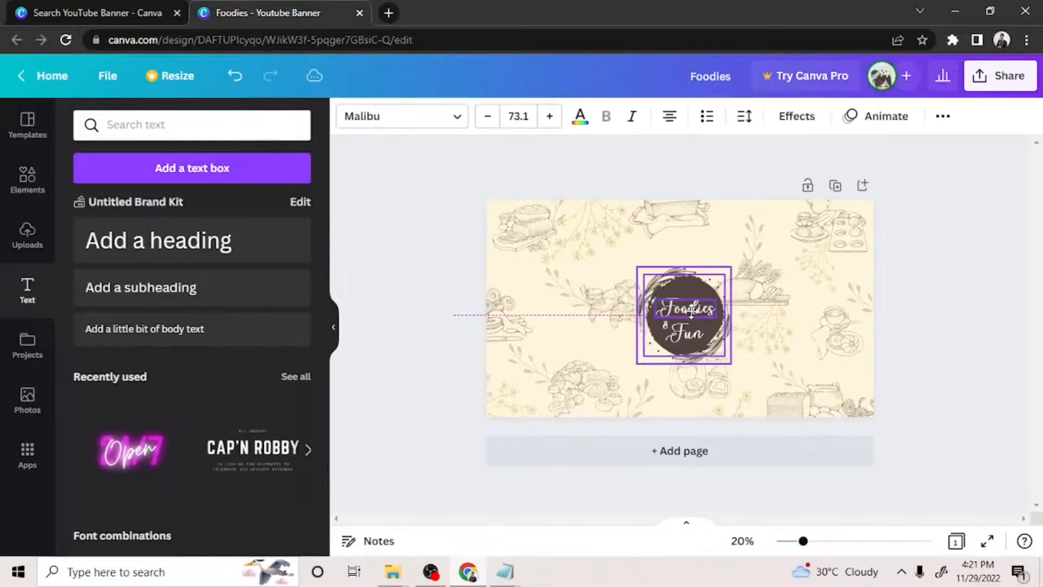
pyautogui.click(935, 364)
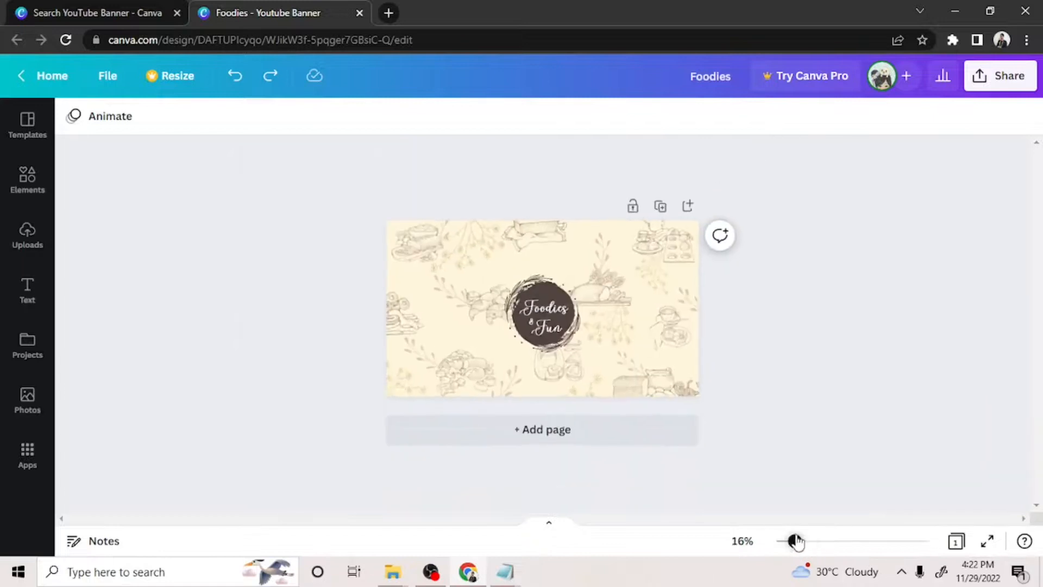
# Step: Add a dark fork and spoon beside the badge and bring up the Share options
pyautogui.click(27, 180)
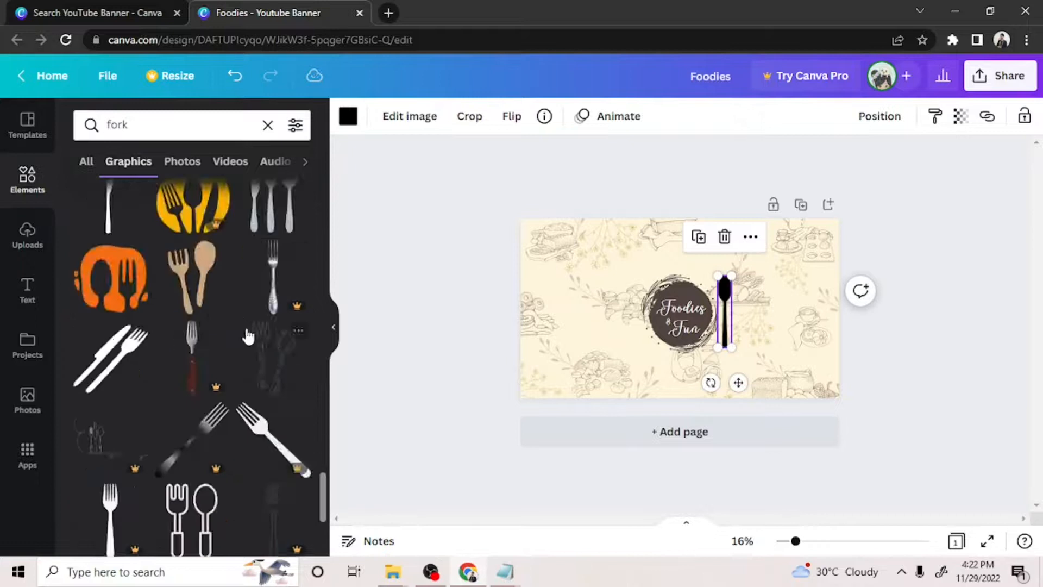
pyautogui.scroll(-3)
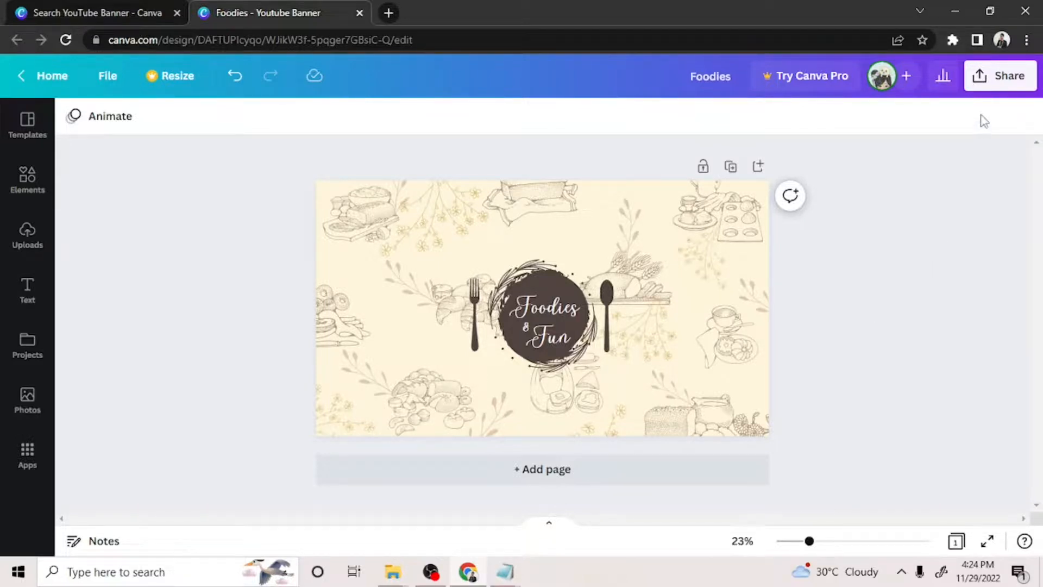
pyautogui.click(1001, 75)
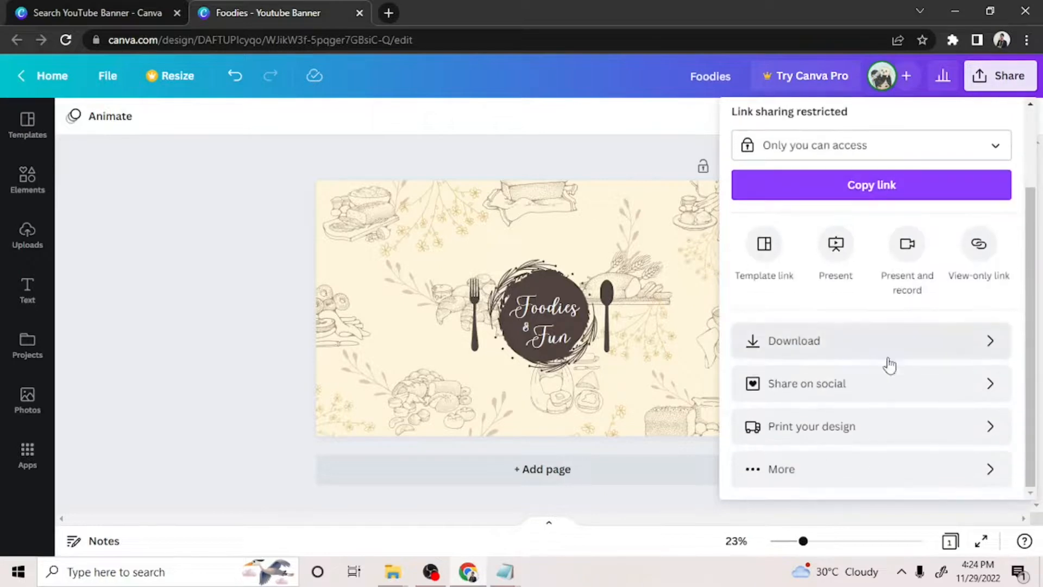